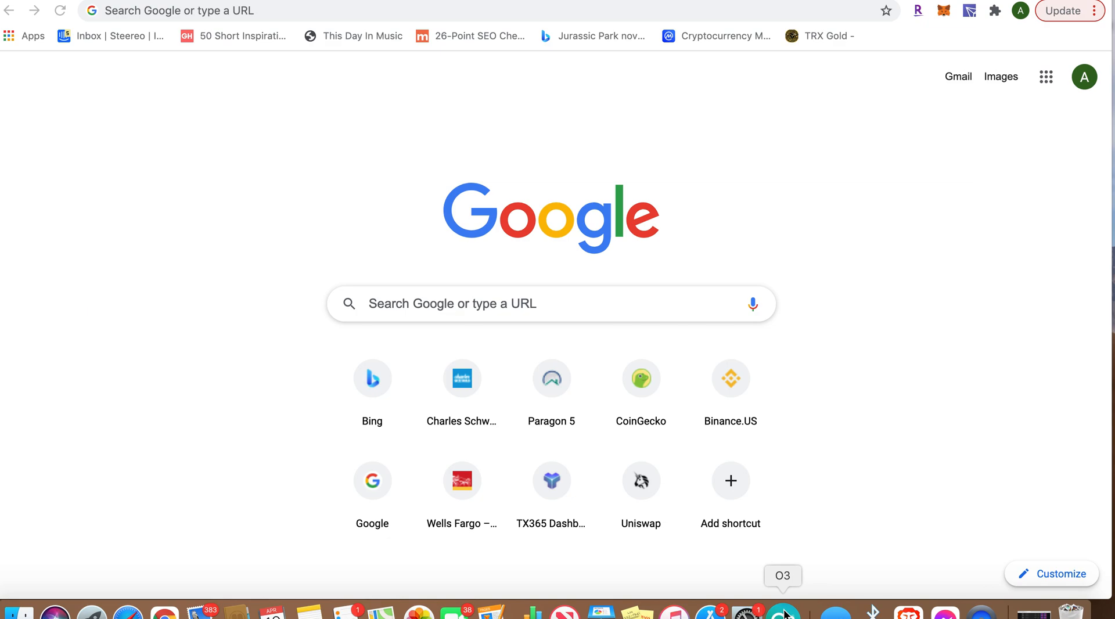
mouse_move(808, 502)
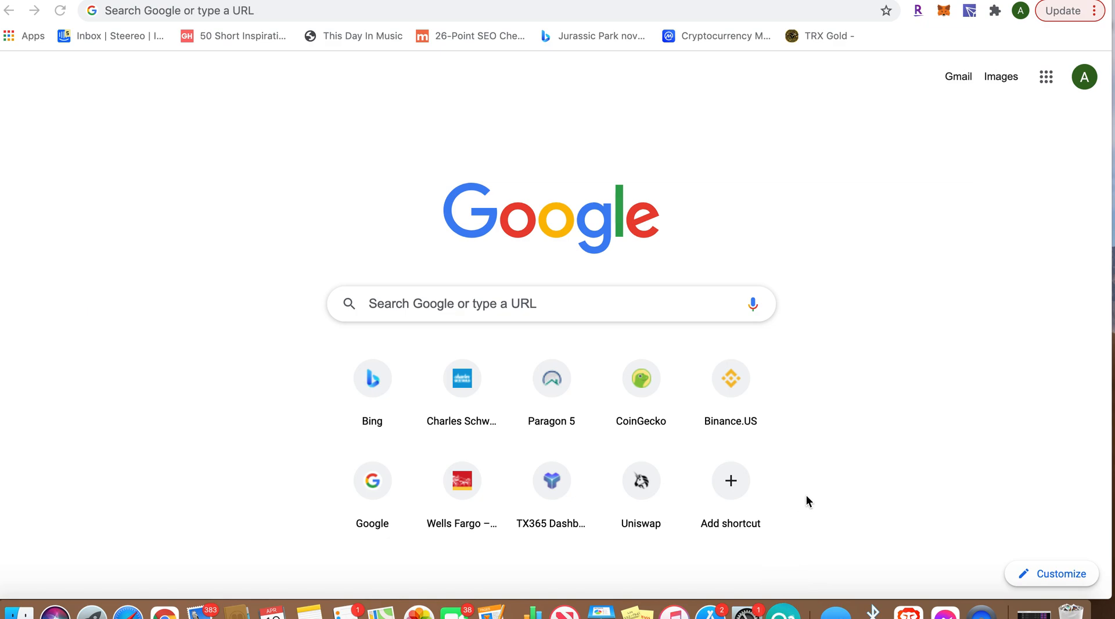
mouse_move(785, 611)
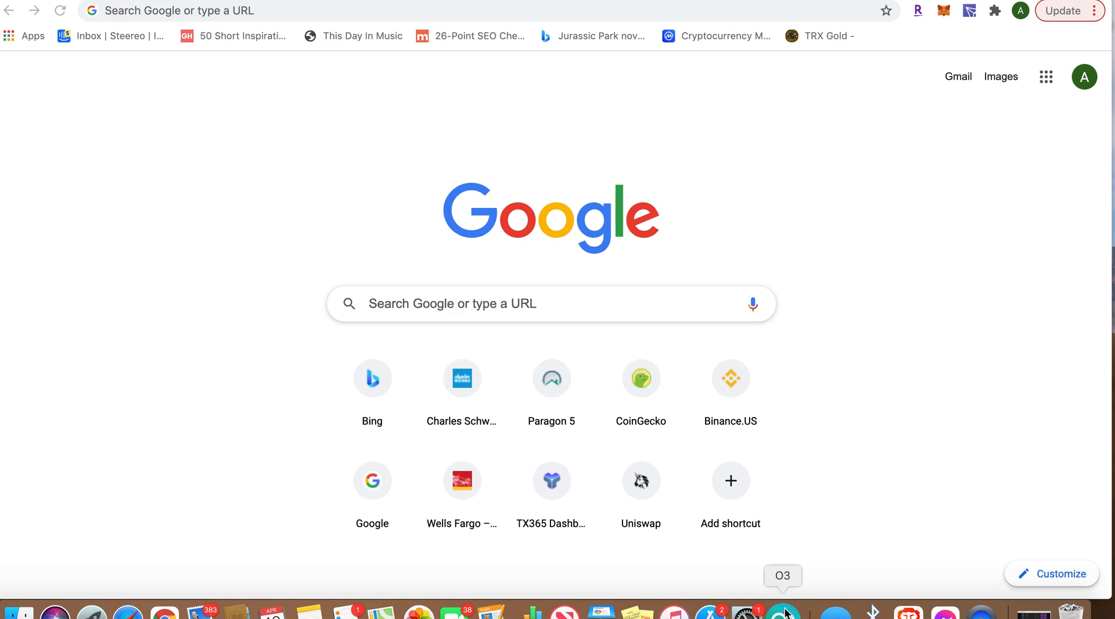
Check the O3 wallet assets, then navigate Chrome to o3swap.com
click(784, 610)
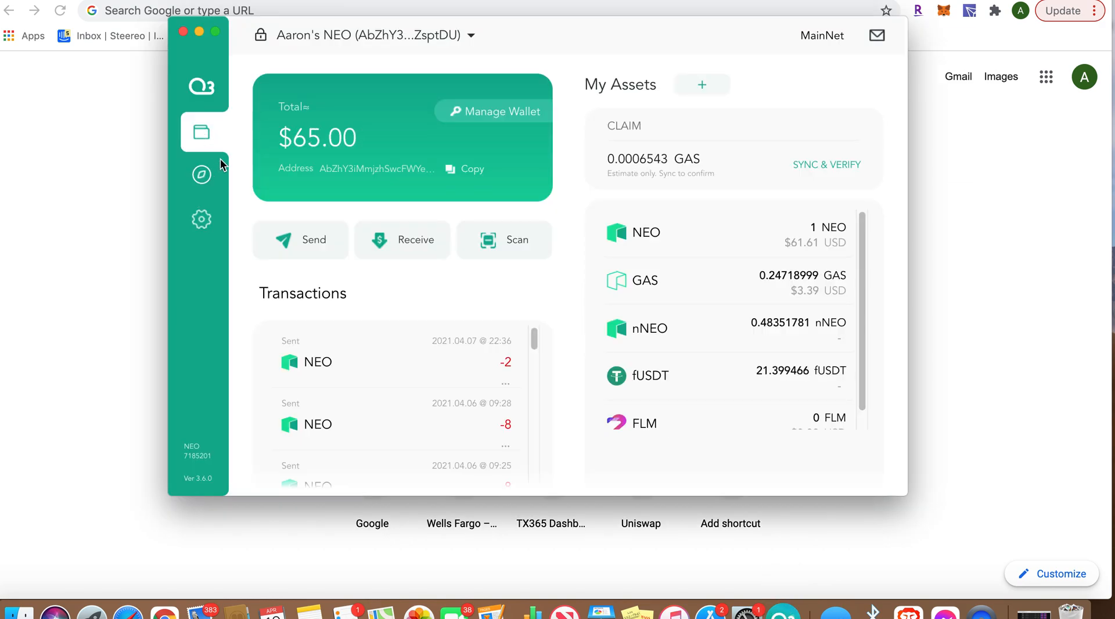
click(201, 174)
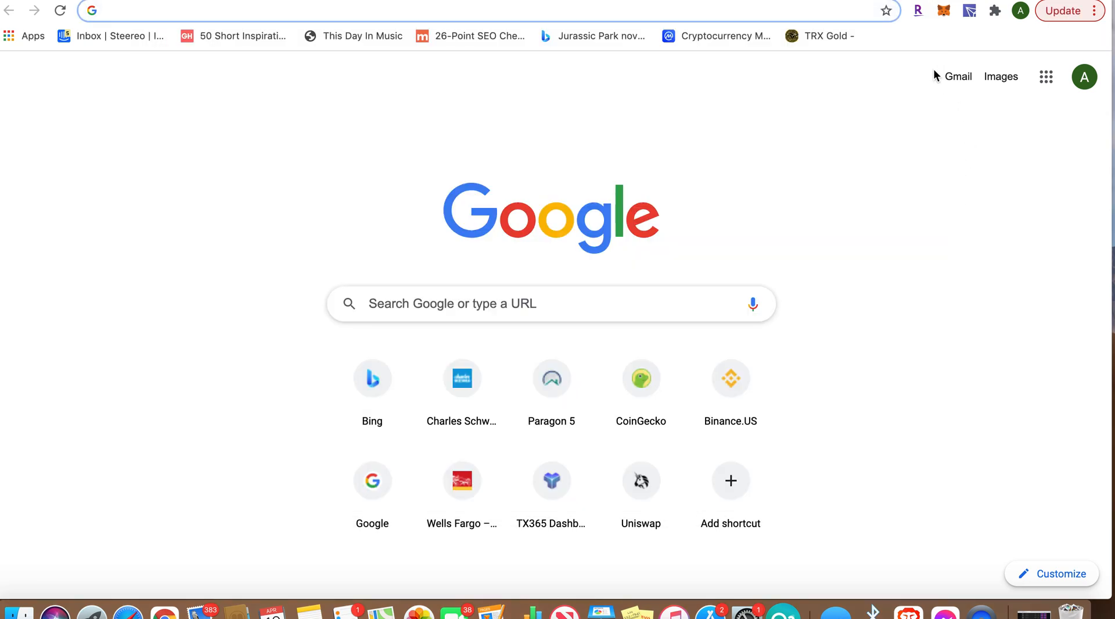
click(462, 10)
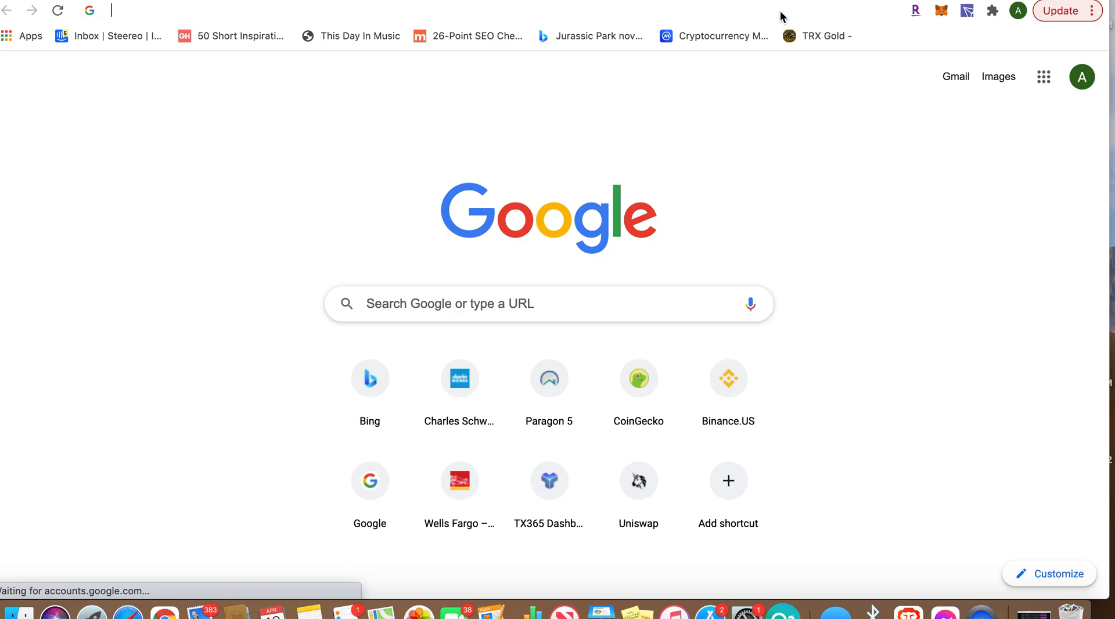
text(o3swap.com)
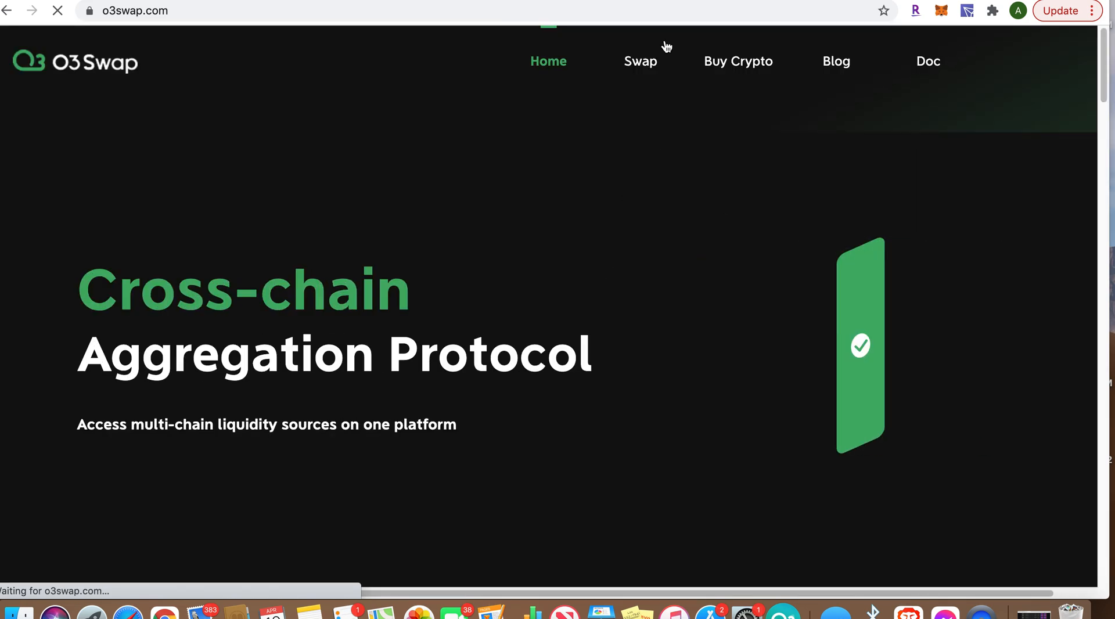
Go to the Swap page and connect the O3 NEO wallet to O3 Swap
click(639, 62)
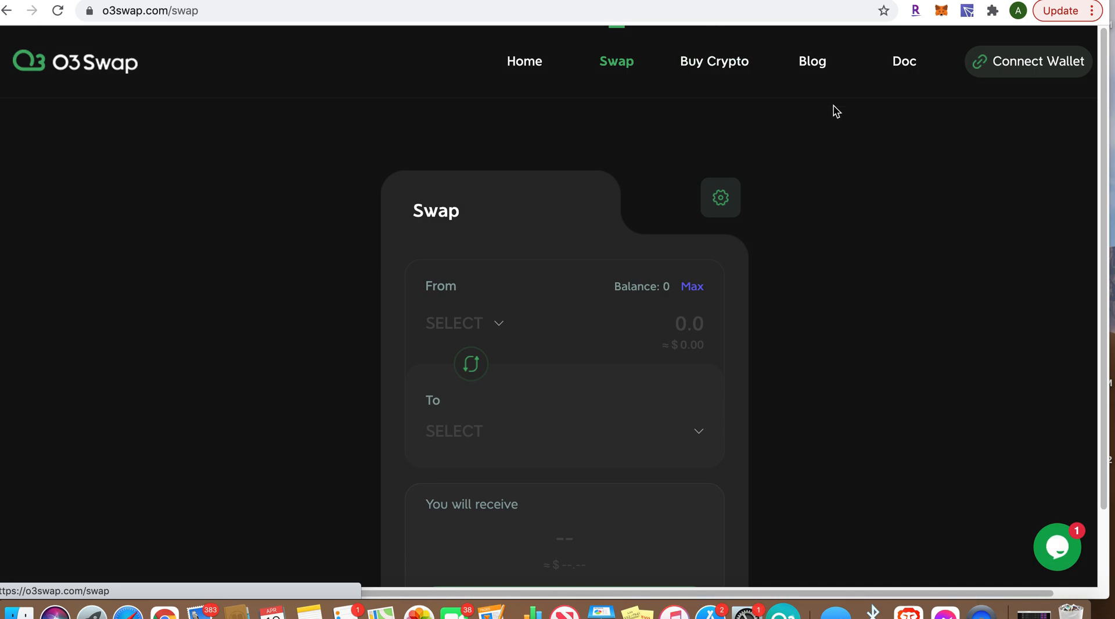
click(1027, 62)
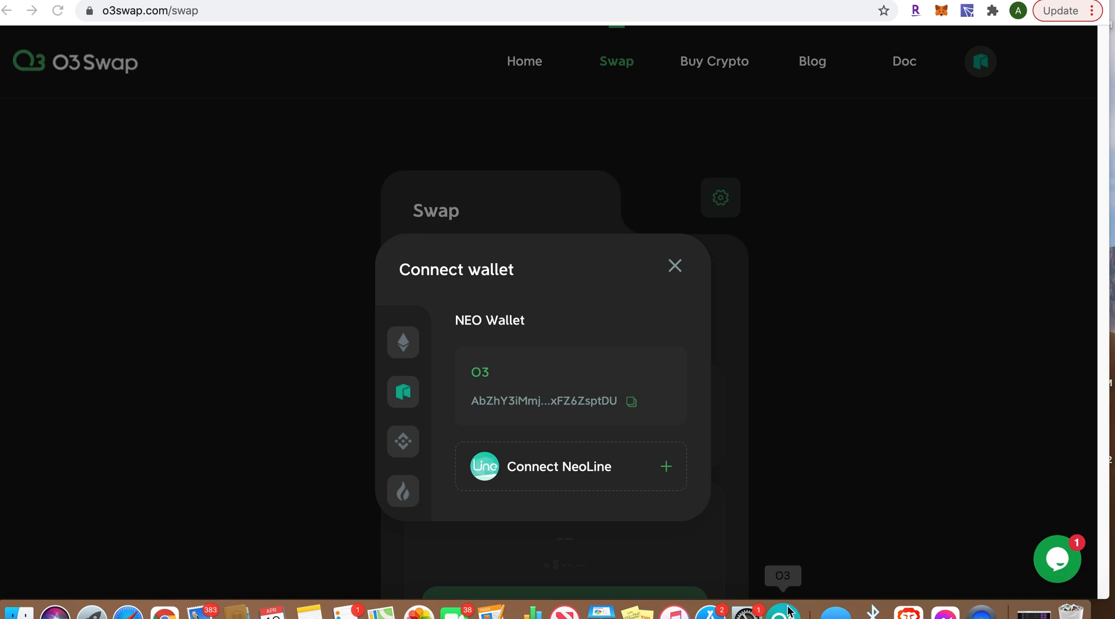
mouse_move(455, 359)
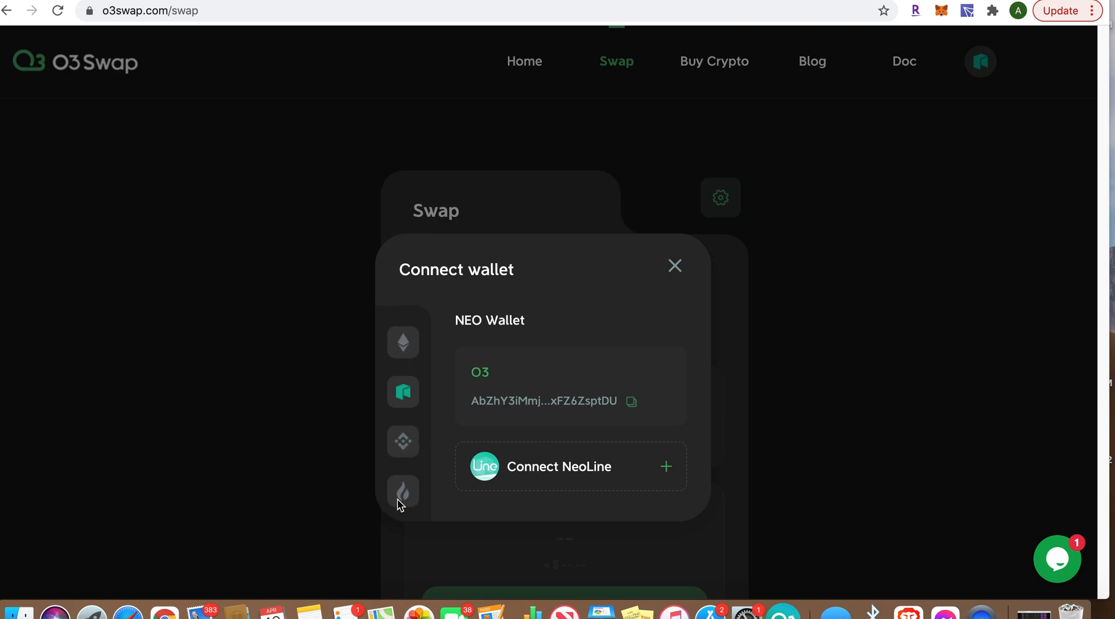
click(674, 265)
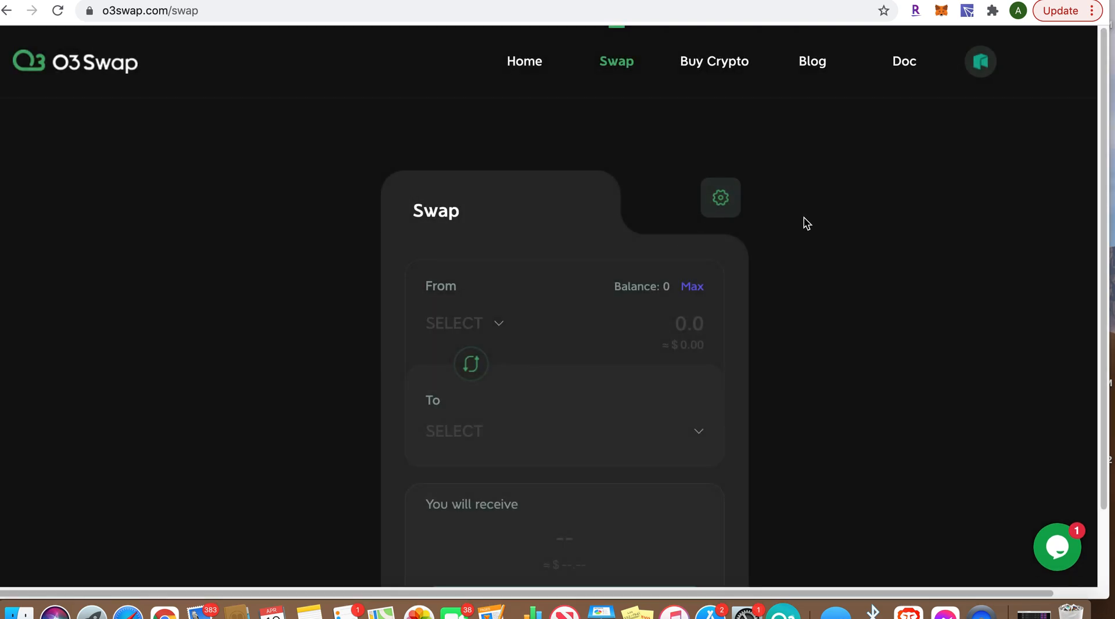
mouse_move(489, 299)
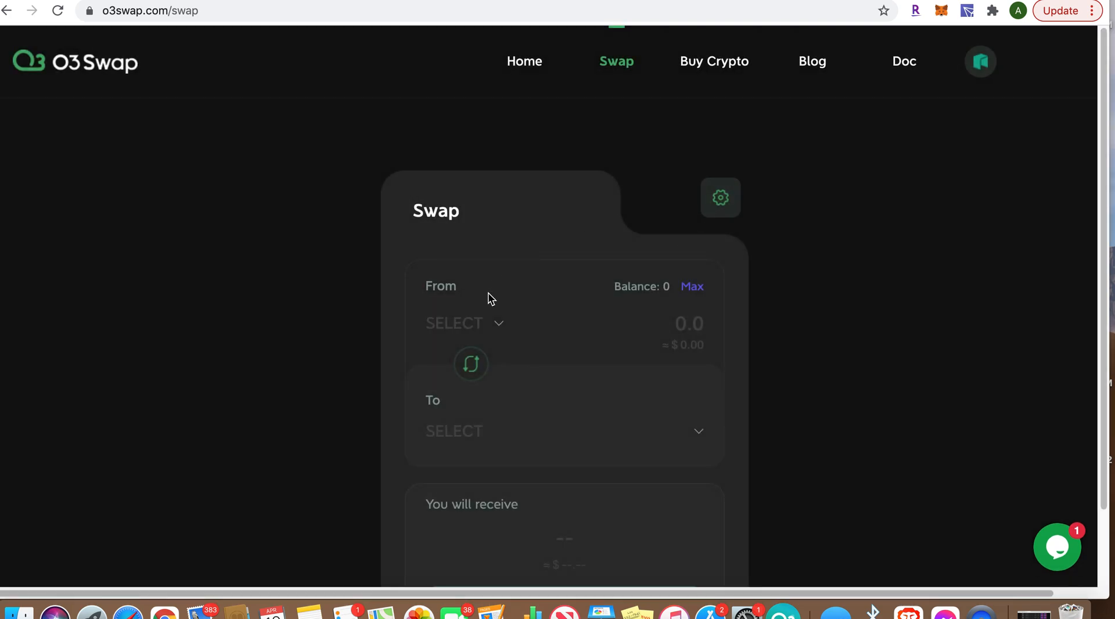
Choose fUSDT (after first picking NEO) as the From token and SWTH as the To token
click(456, 323)
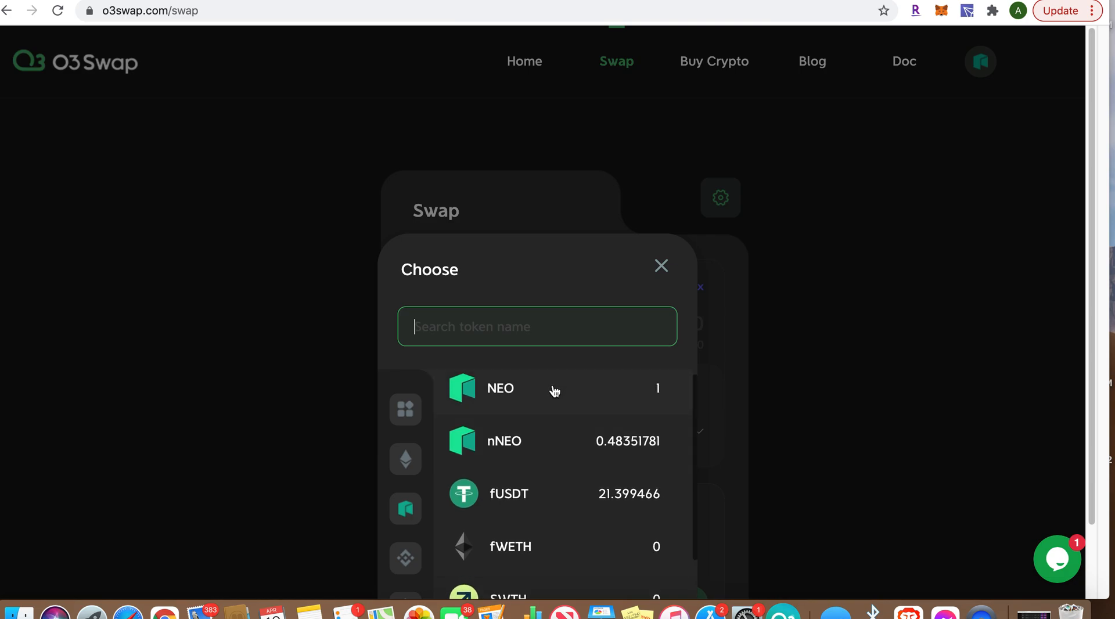
click(499, 388)
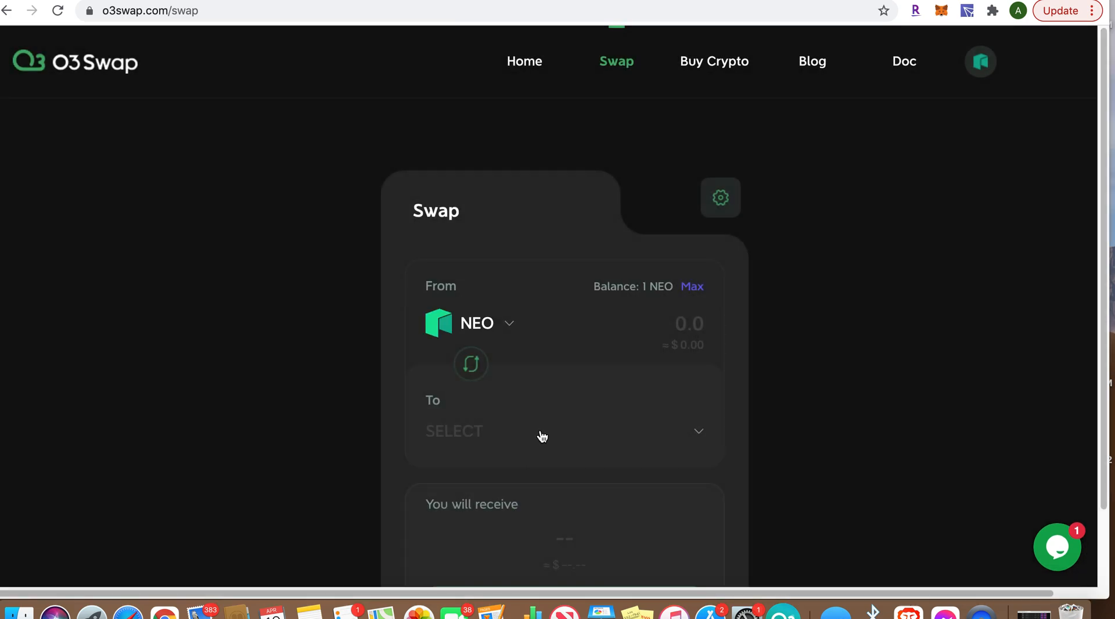
click(543, 431)
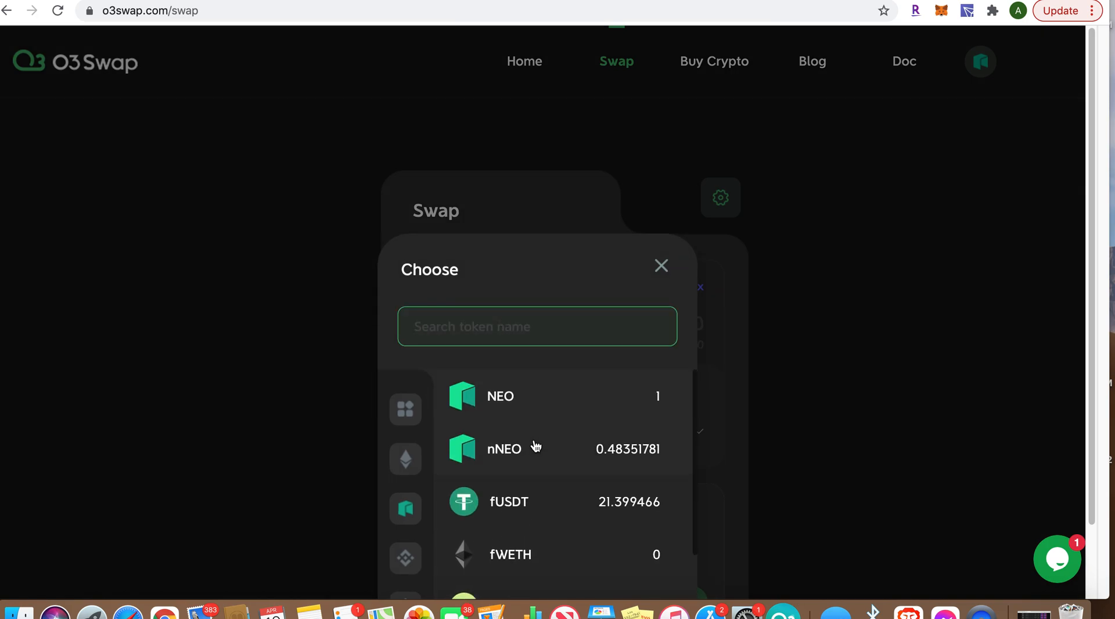
mouse_move(552, 503)
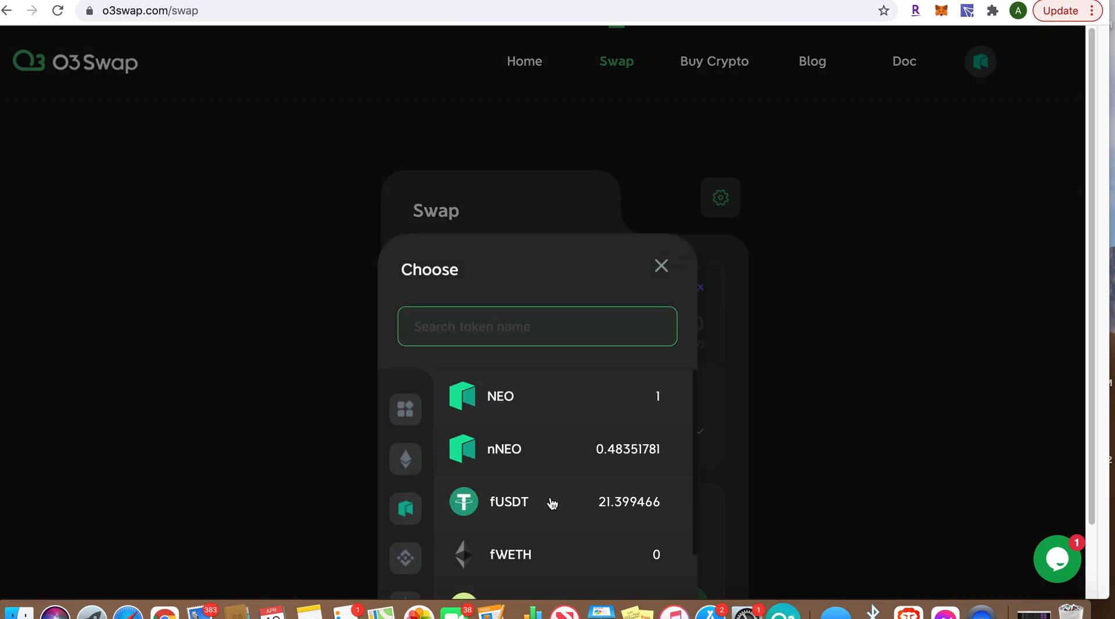
click(509, 502)
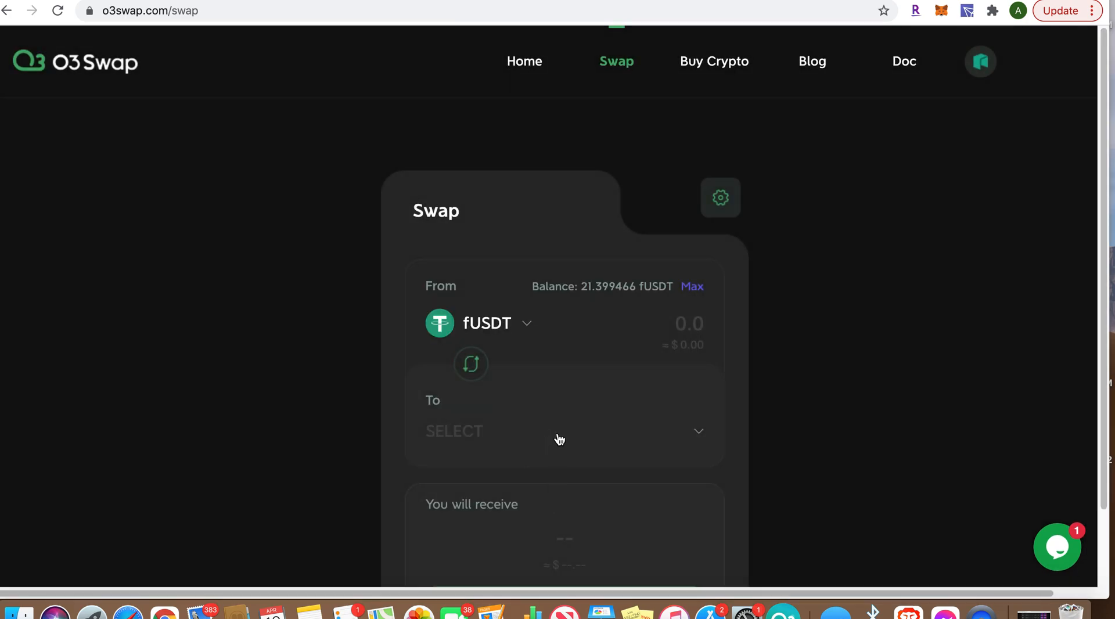
click(560, 431)
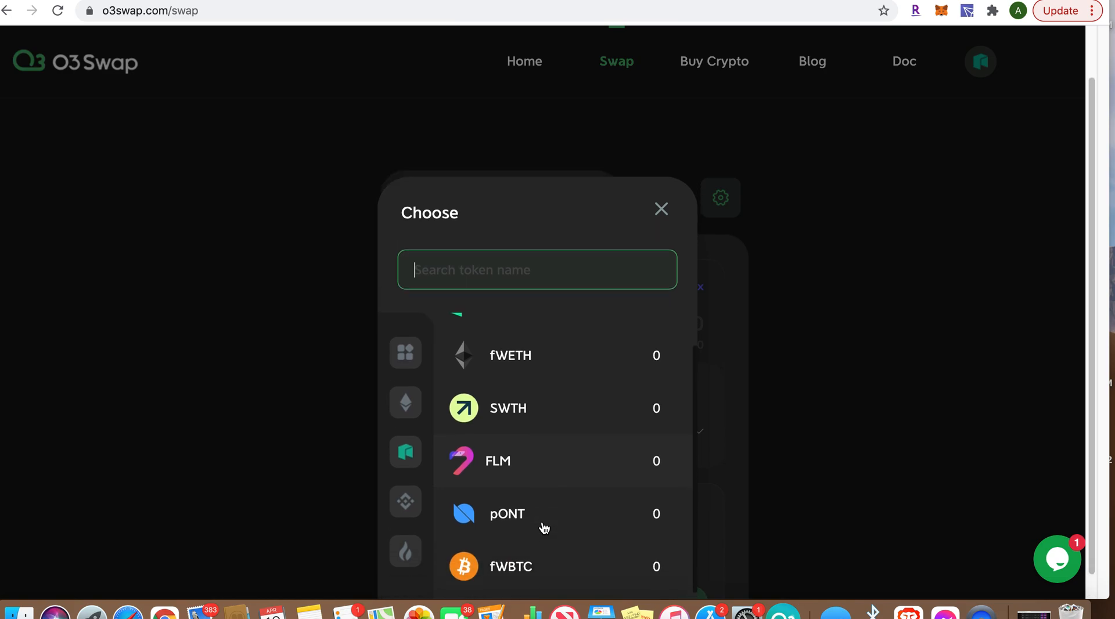
click(660, 209)
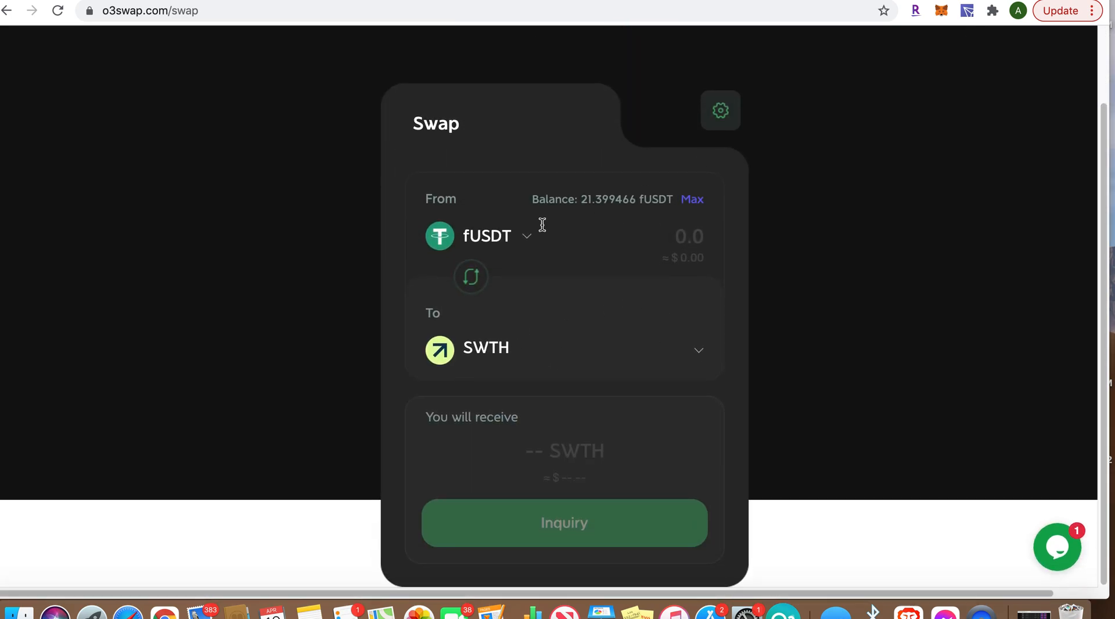
mouse_move(498, 206)
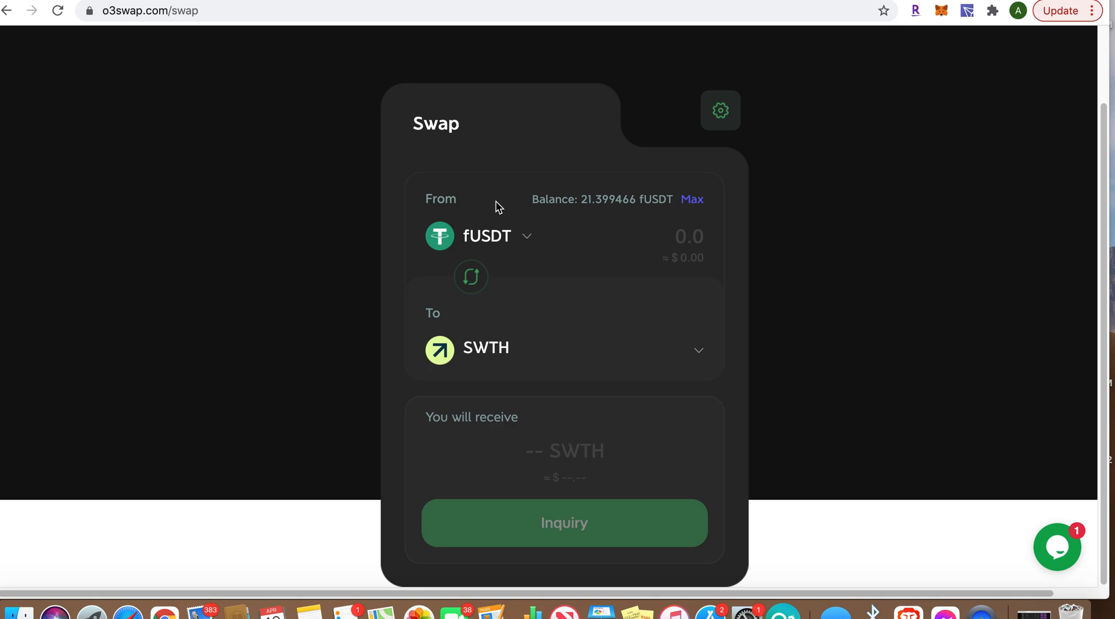
mouse_move(686, 232)
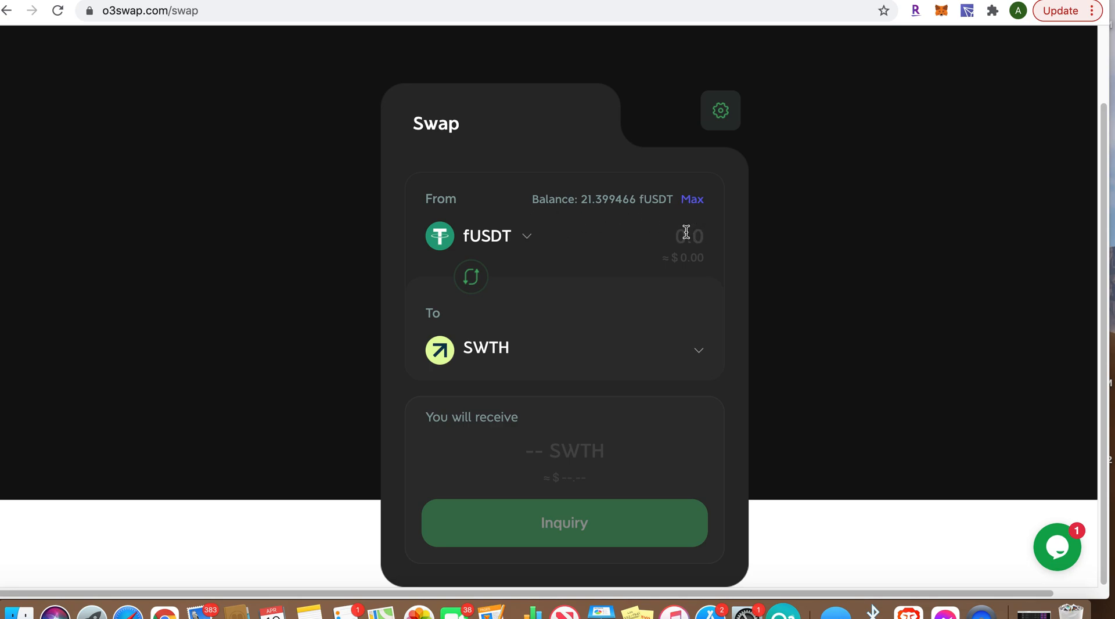
Enter 1 fUSDT and request a quote of about 13.00307234 SWTH routed via nNEO
text(1)
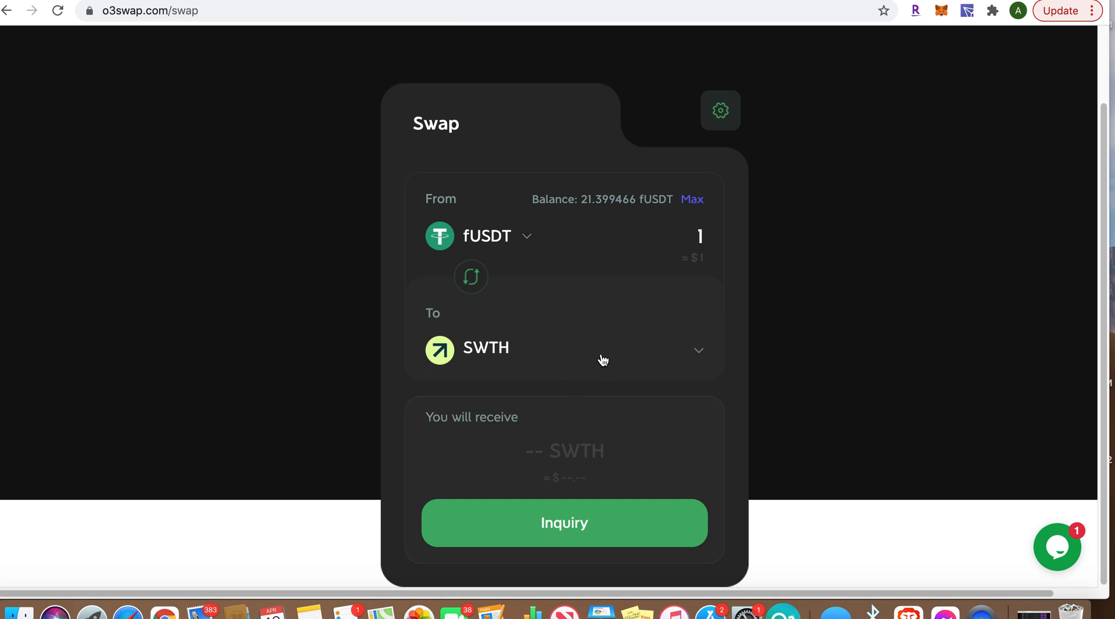
click(565, 523)
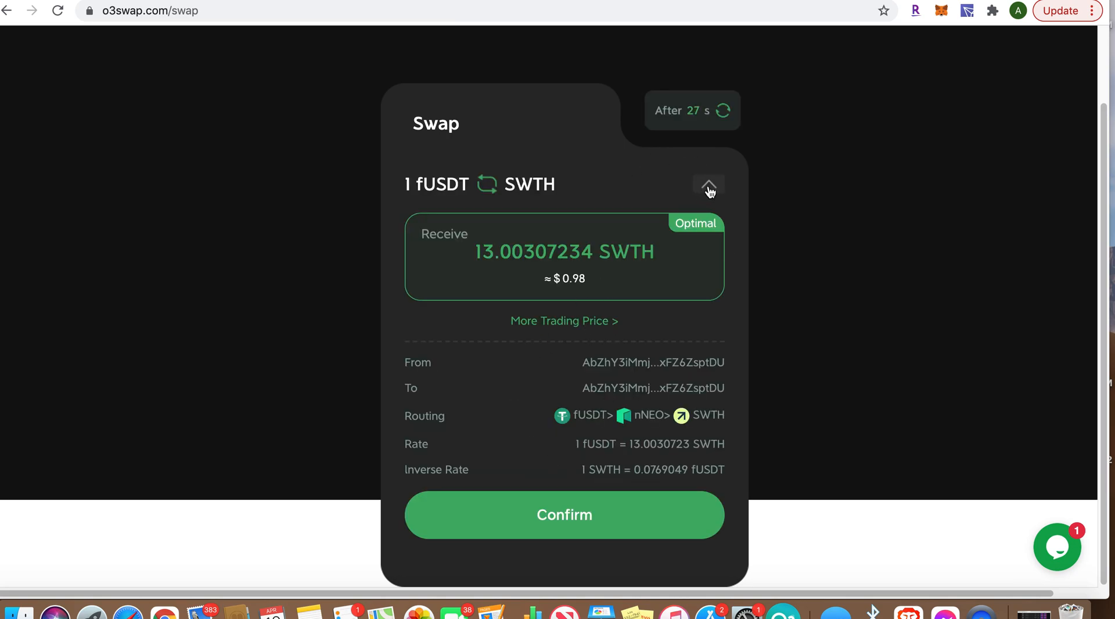
click(709, 185)
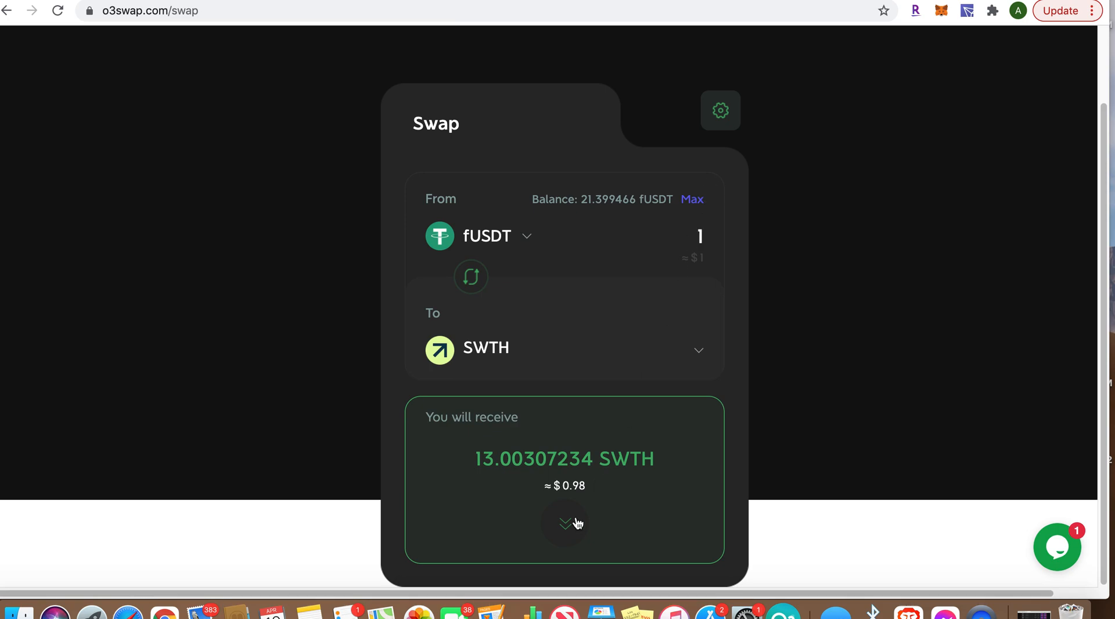
click(565, 525)
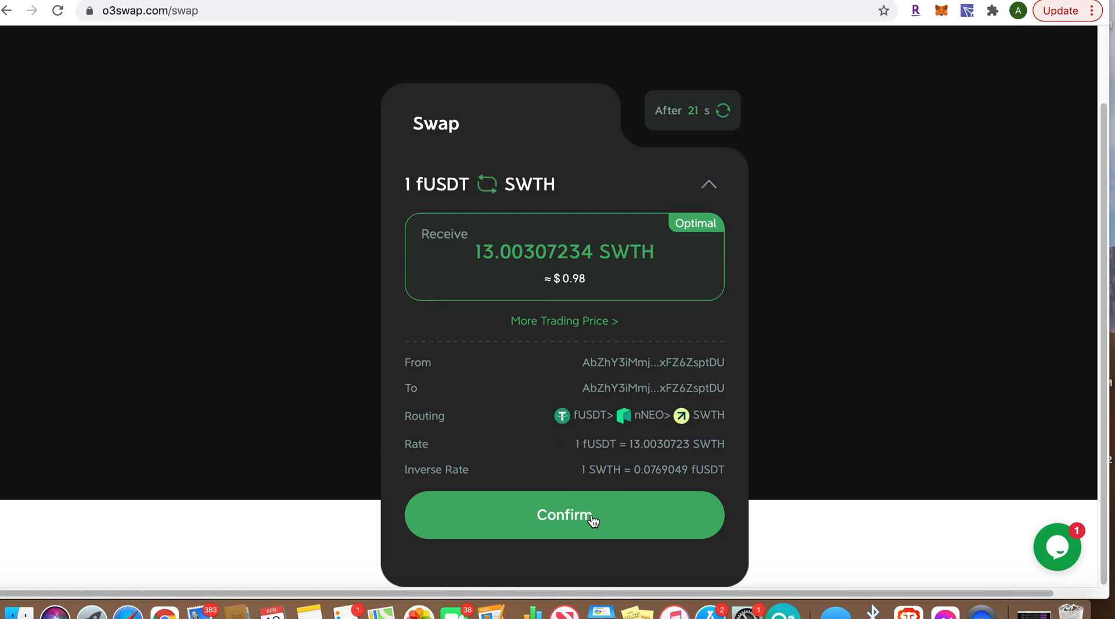
Set the network fee to Slow (0 GAS), confirm it and approve the swap signature
click(564, 515)
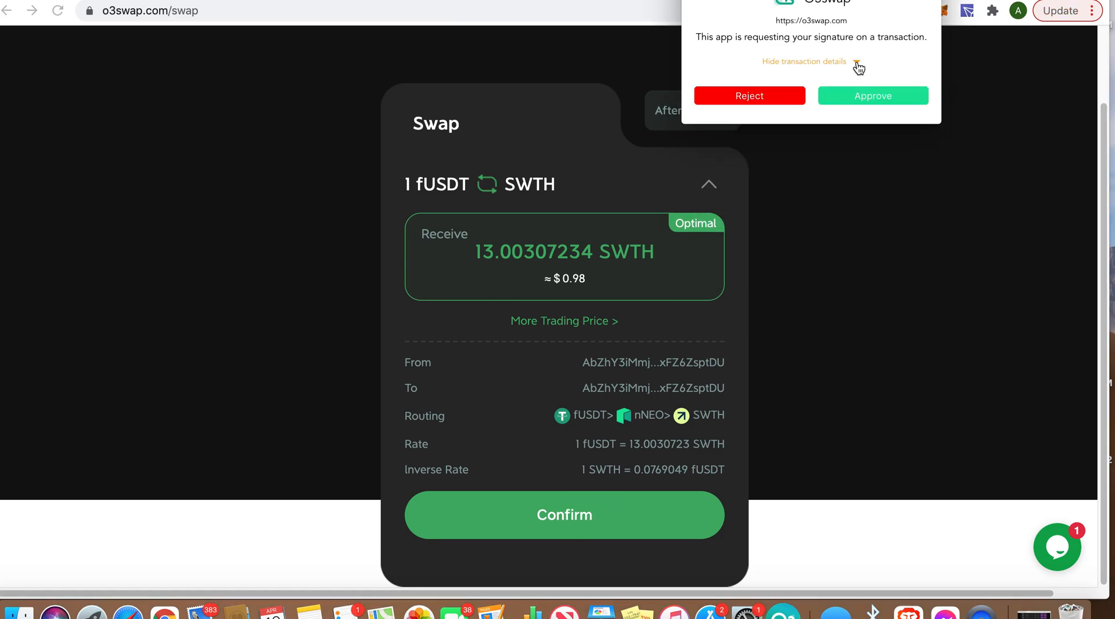
click(804, 62)
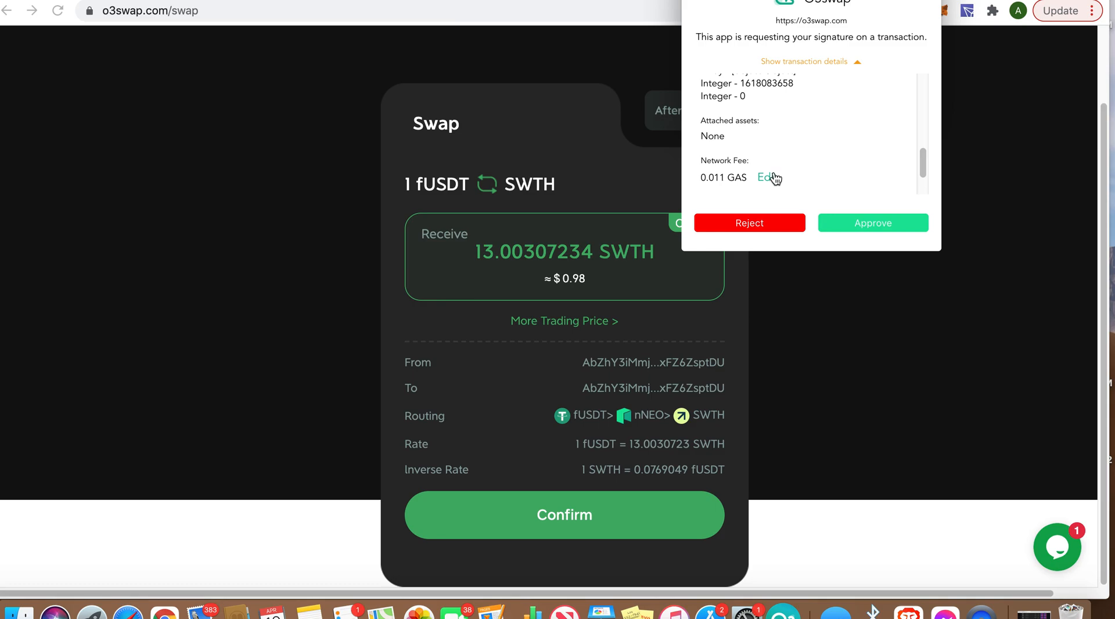
click(767, 177)
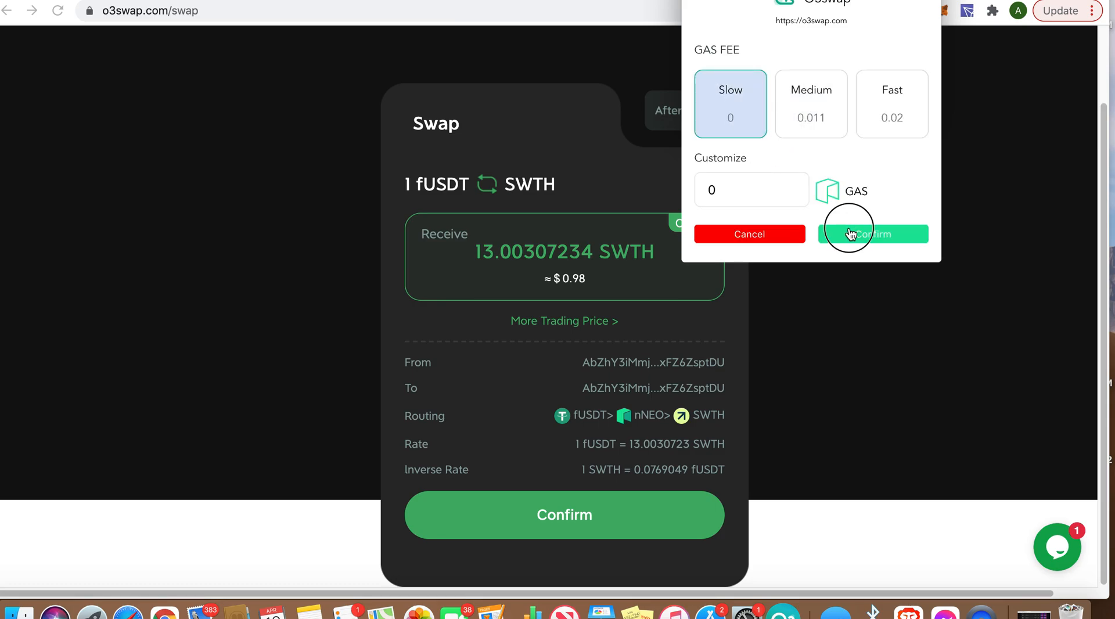
click(873, 234)
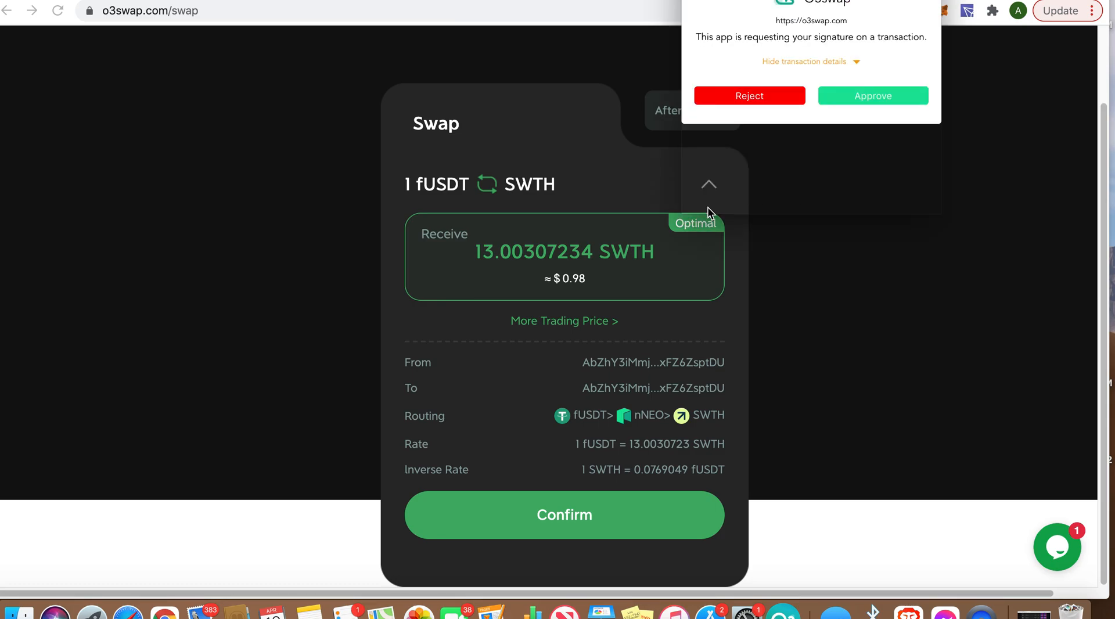
click(872, 95)
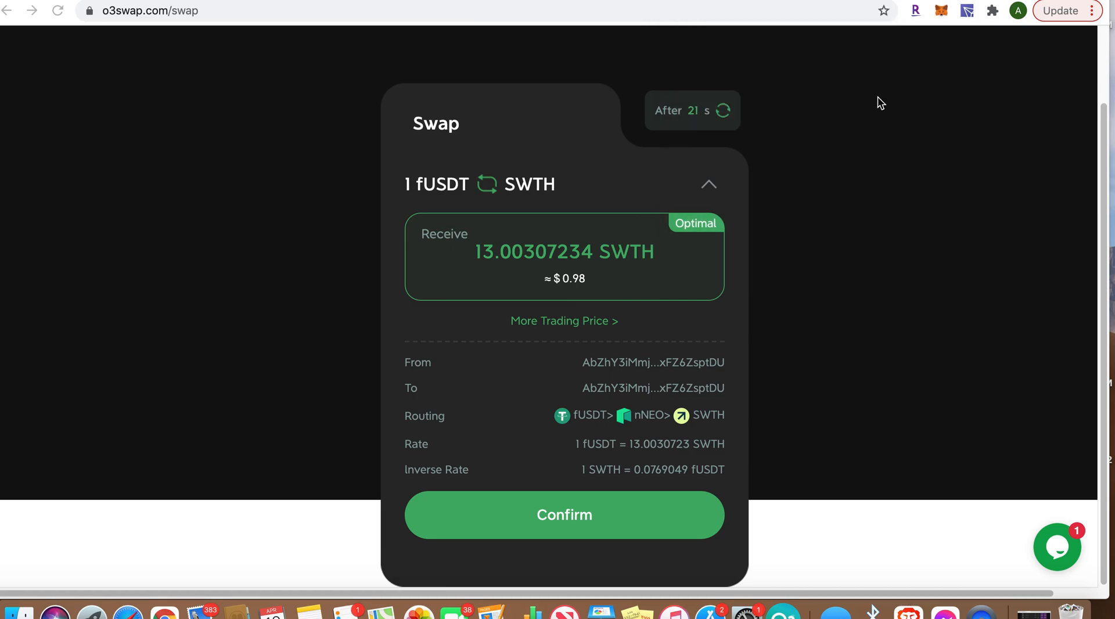
Submit the 1 fUSDT to SWTH swap and wait on the Pending dialog until it succeeds
click(564, 515)
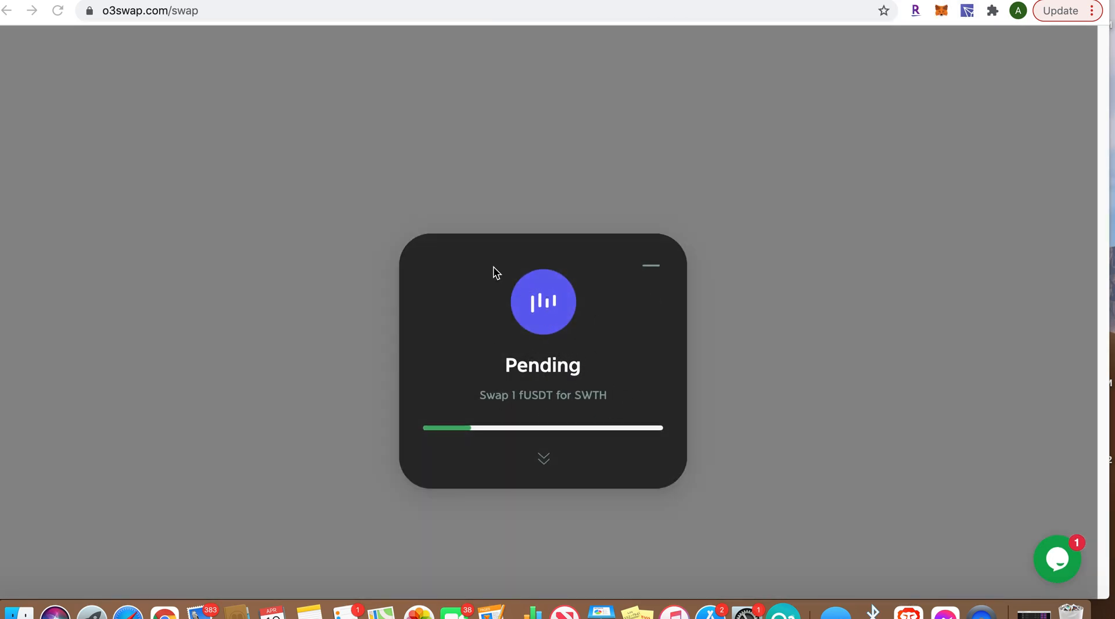
mouse_move(646, 402)
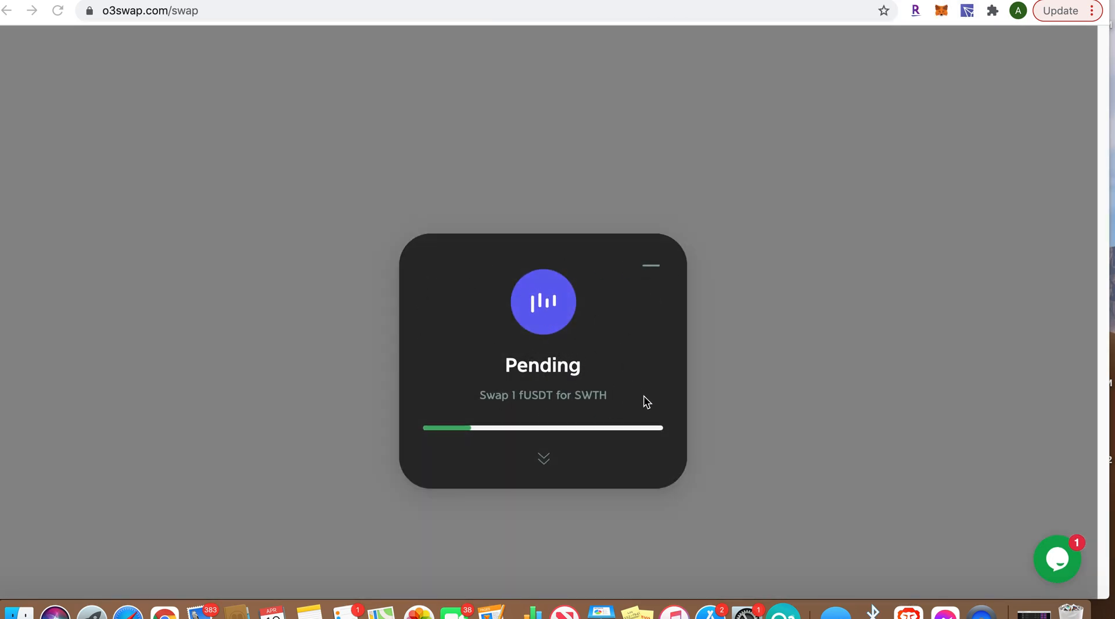
mouse_move(576, 373)
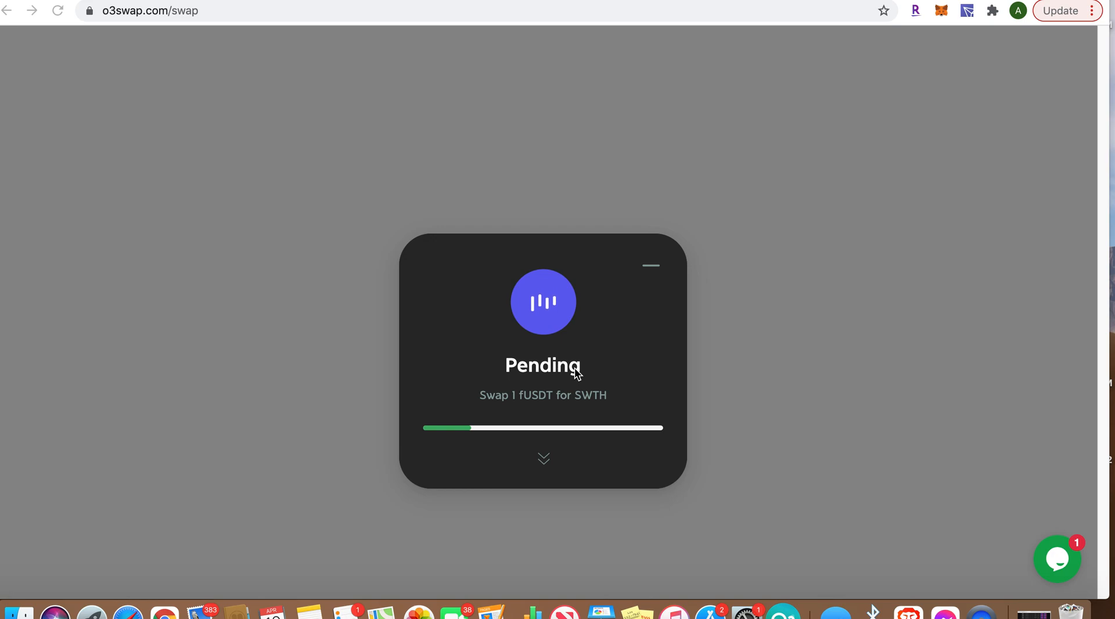
mouse_move(539, 416)
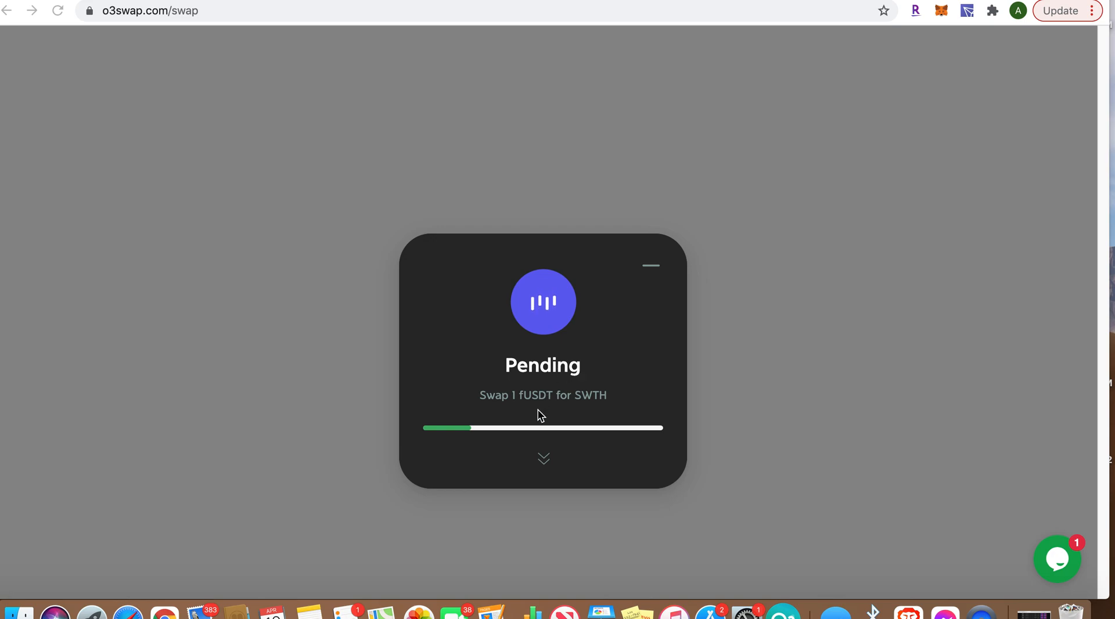
mouse_move(651, 325)
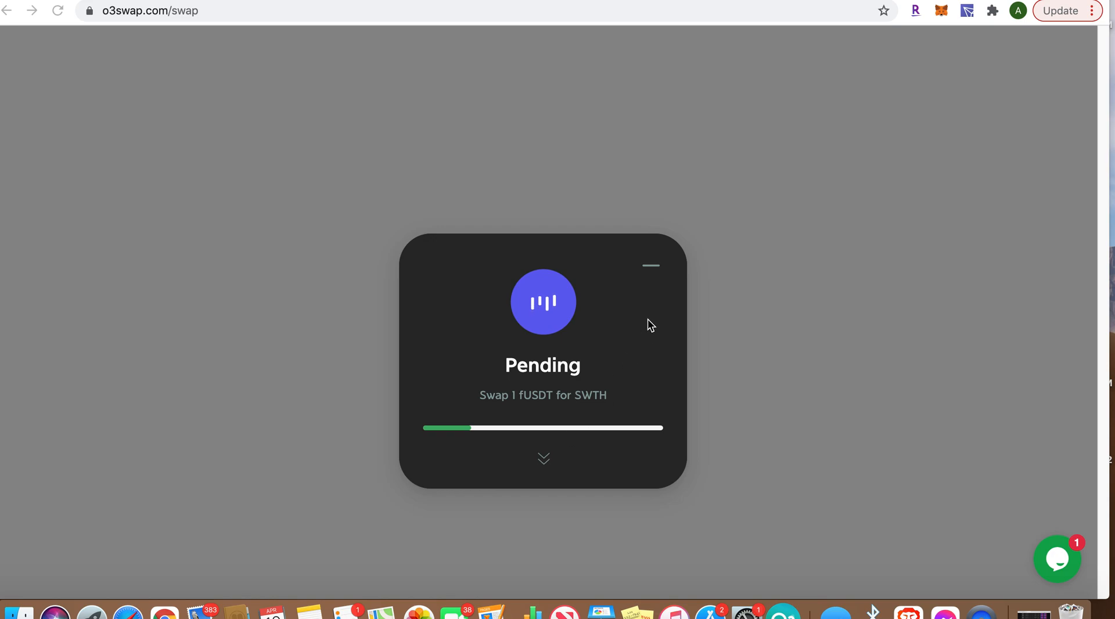
mouse_move(651, 272)
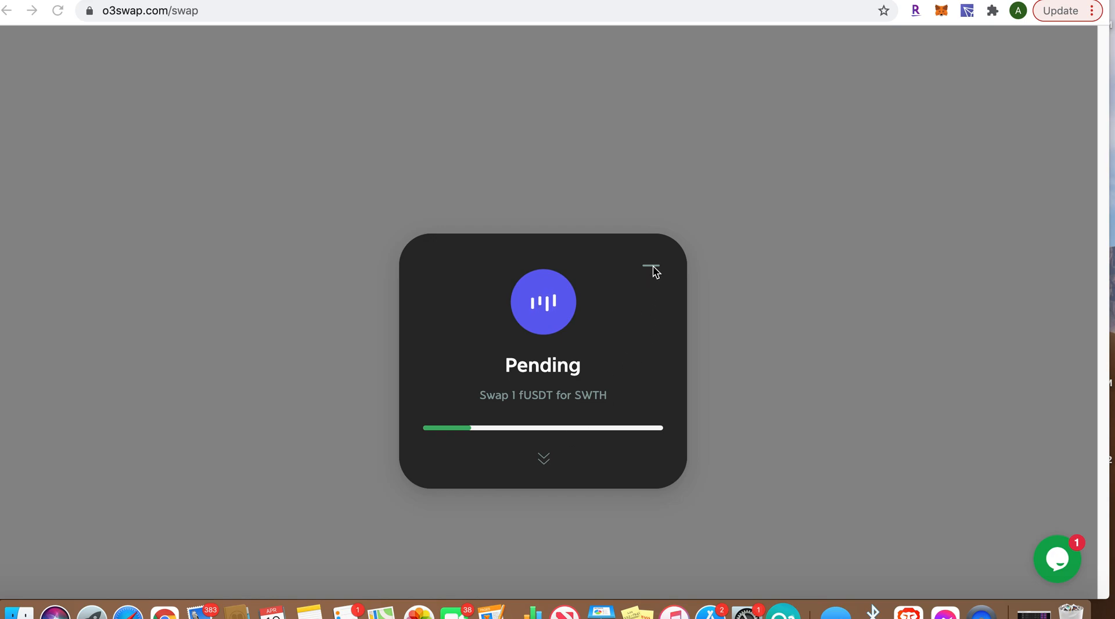
mouse_move(550, 361)
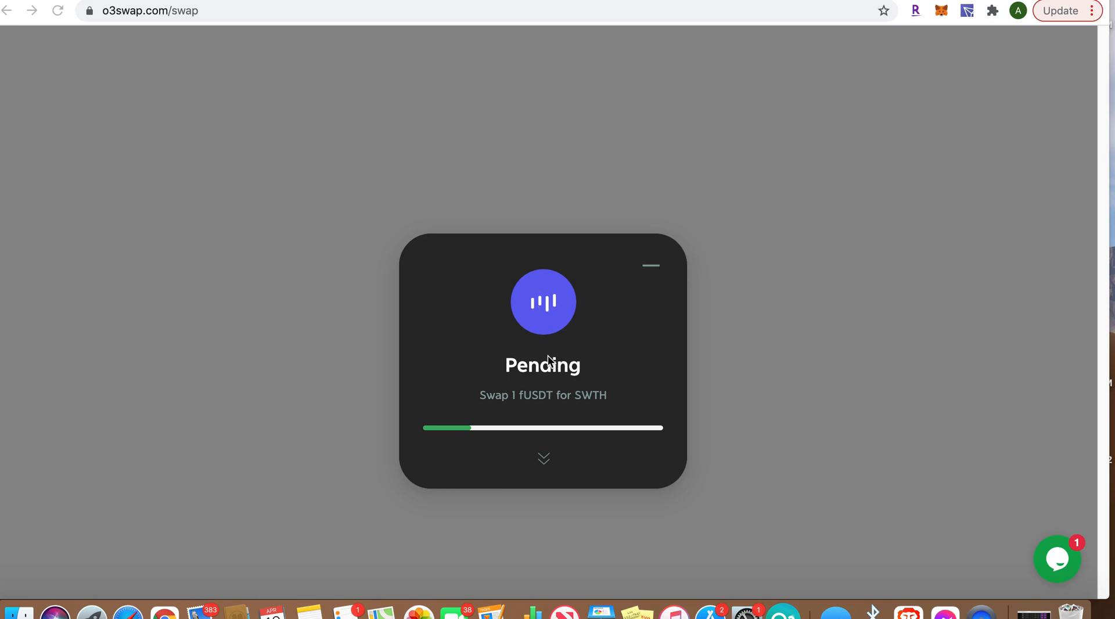
click(543, 459)
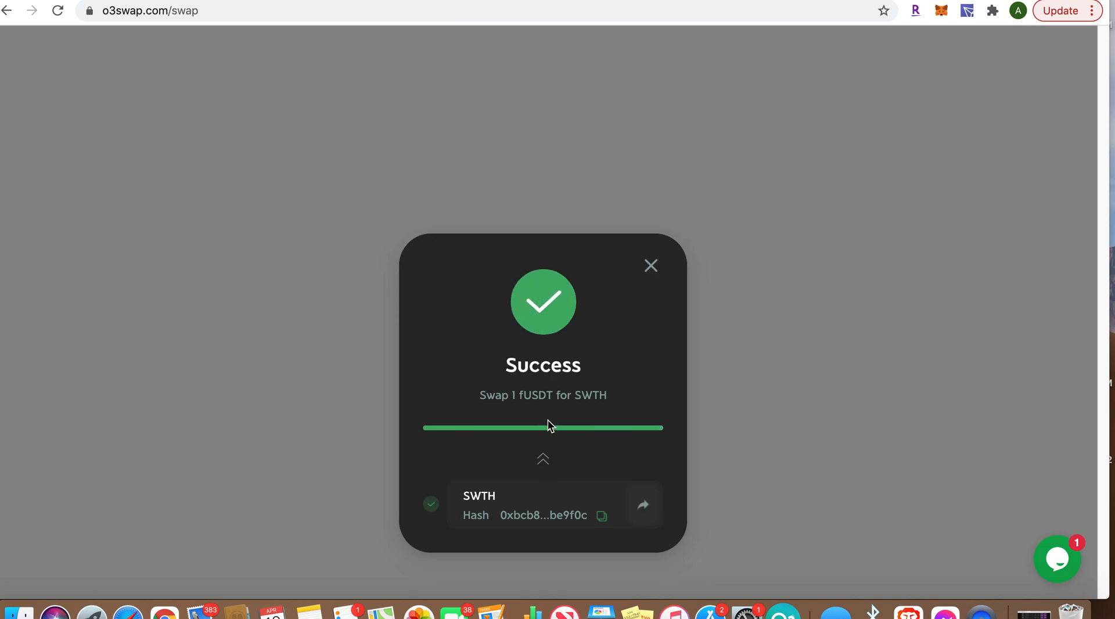
mouse_move(661, 235)
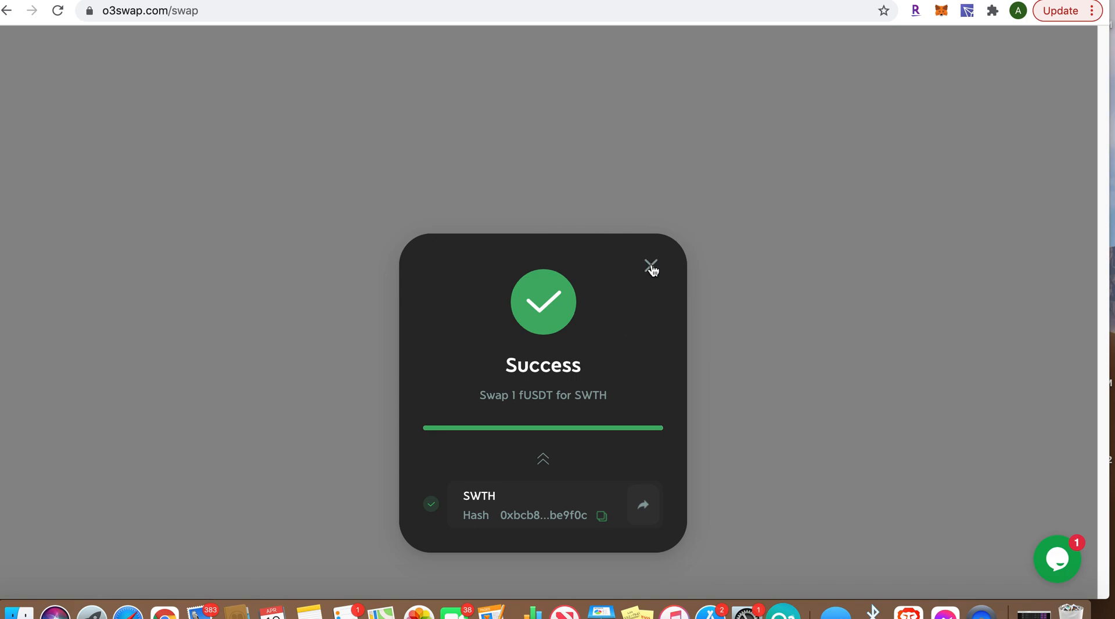
mouse_move(558, 411)
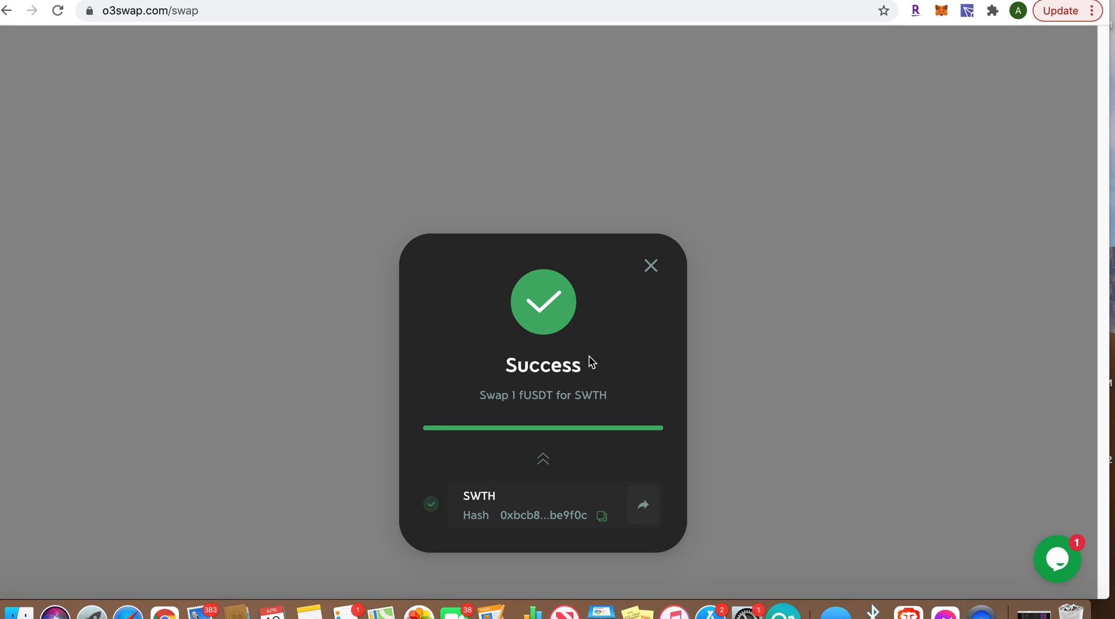
Dismiss the Success dialog and view the 13.00307234 SWTH balance in O3 Wallet
click(651, 265)
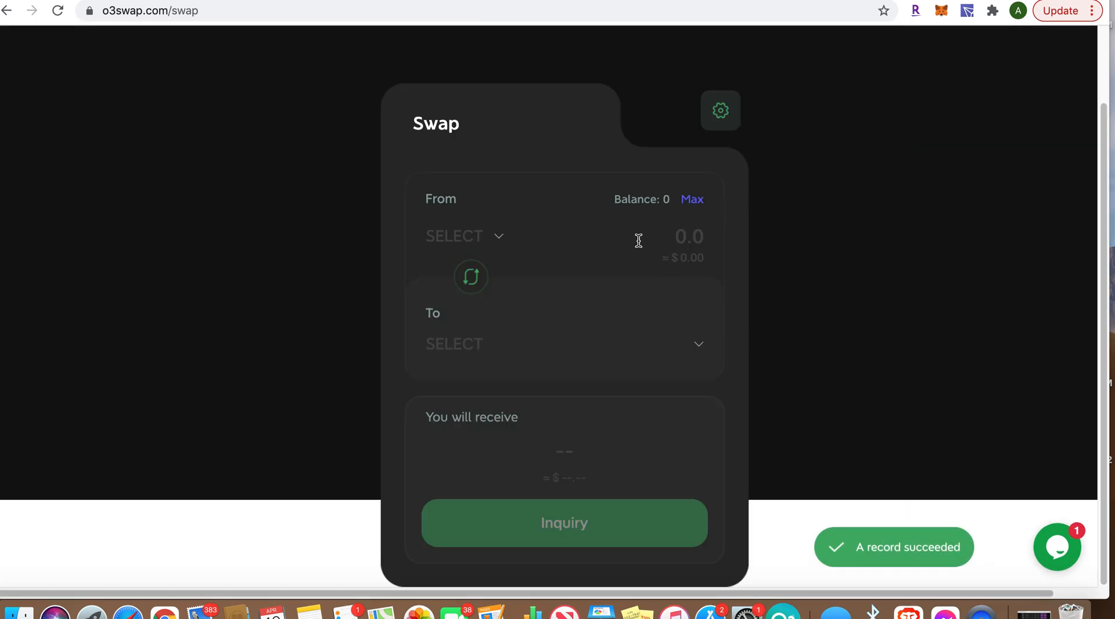
click(782, 611)
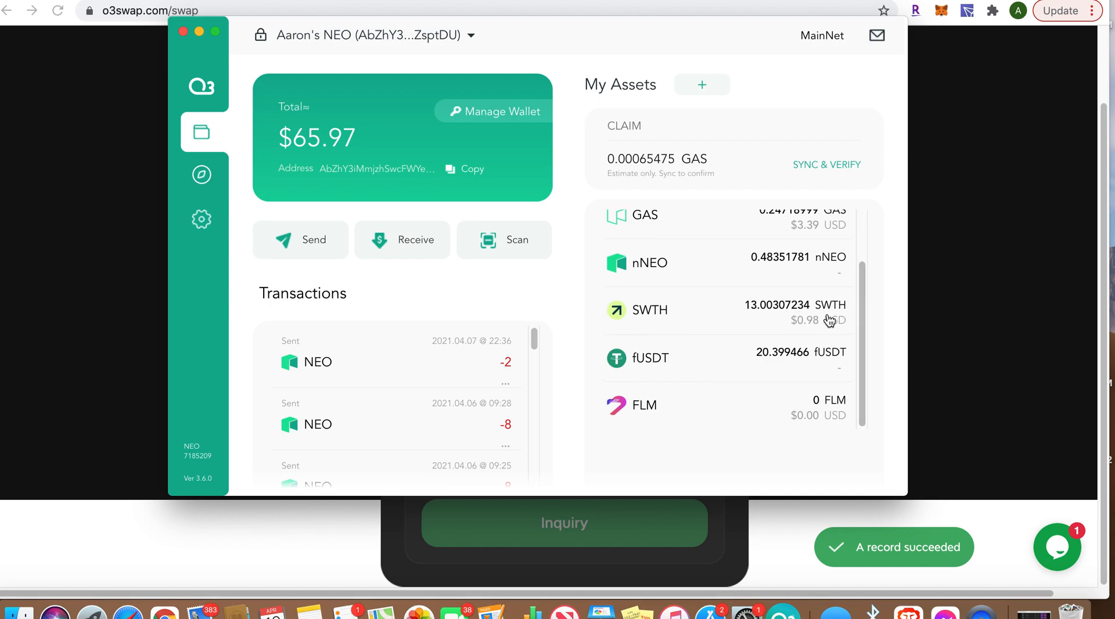
mouse_move(797, 364)
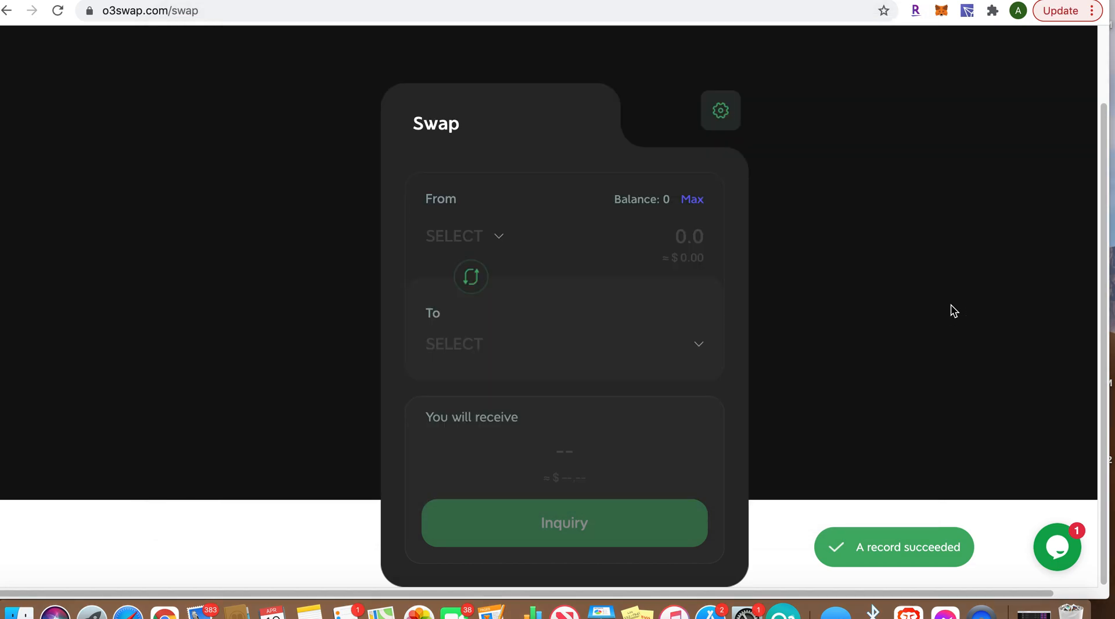
Scroll the o3swap.com page back to the empty swap form and navigation header
scroll(down, 3)
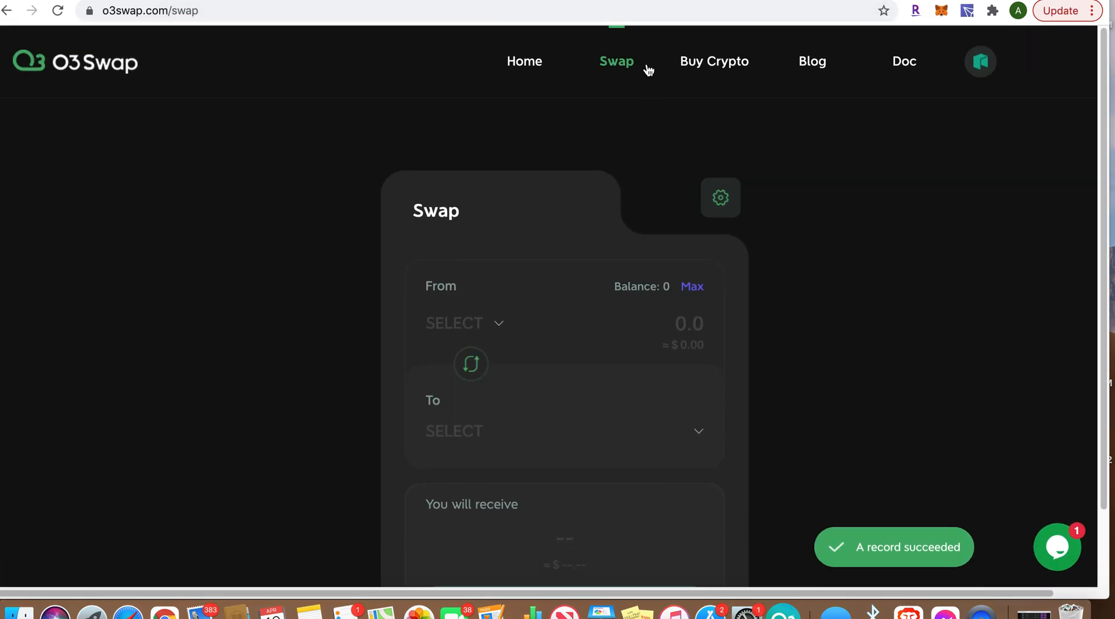
mouse_move(714, 61)
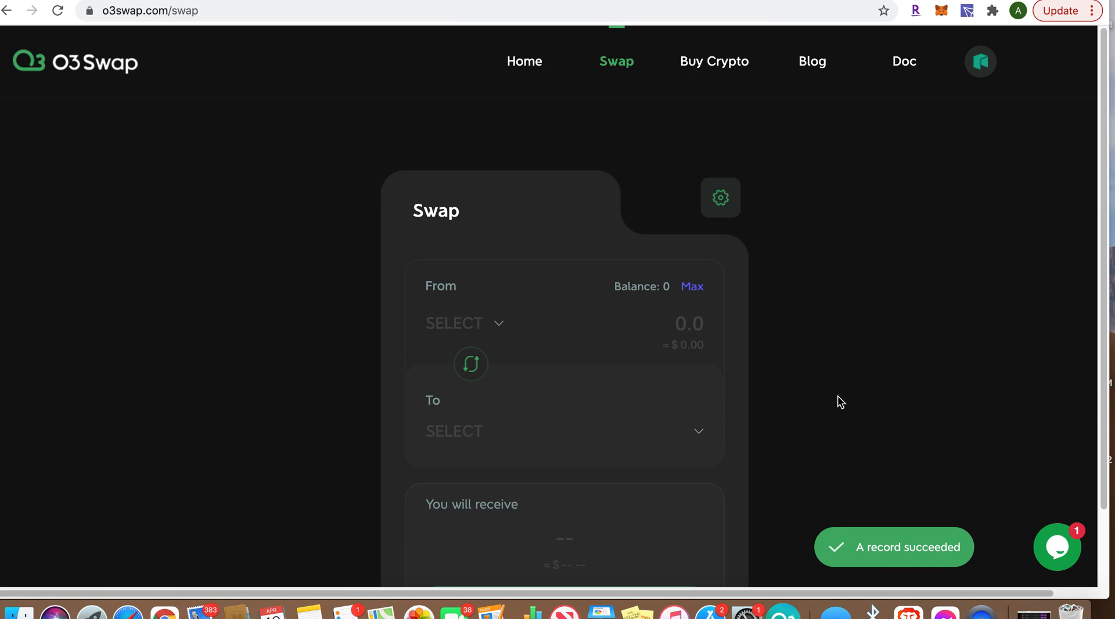
mouse_move(774, 278)
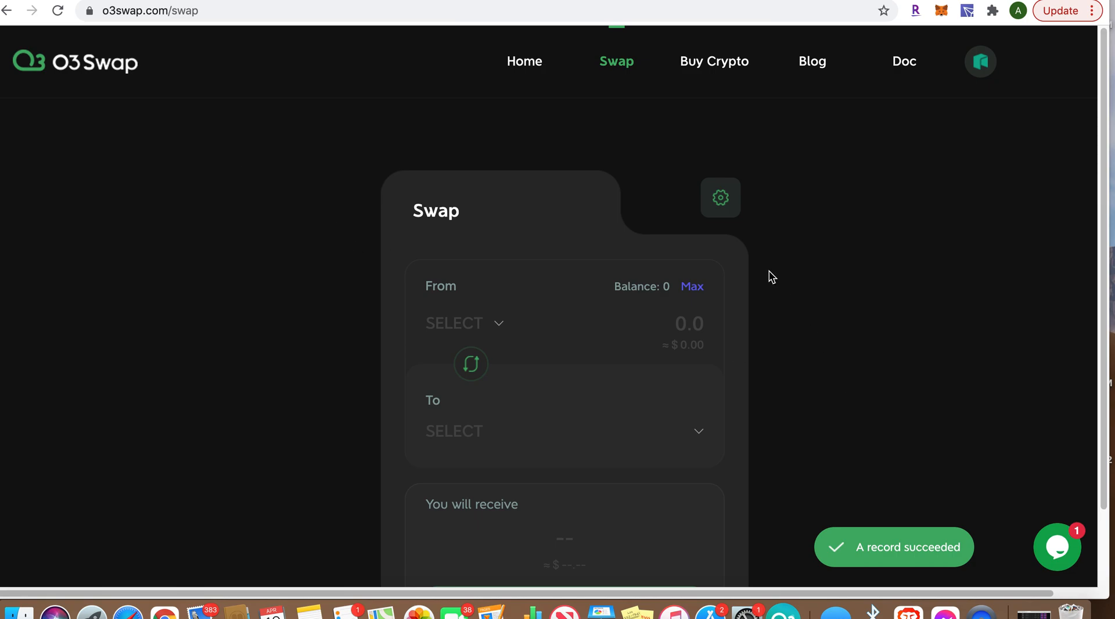
scroll(down, 3)
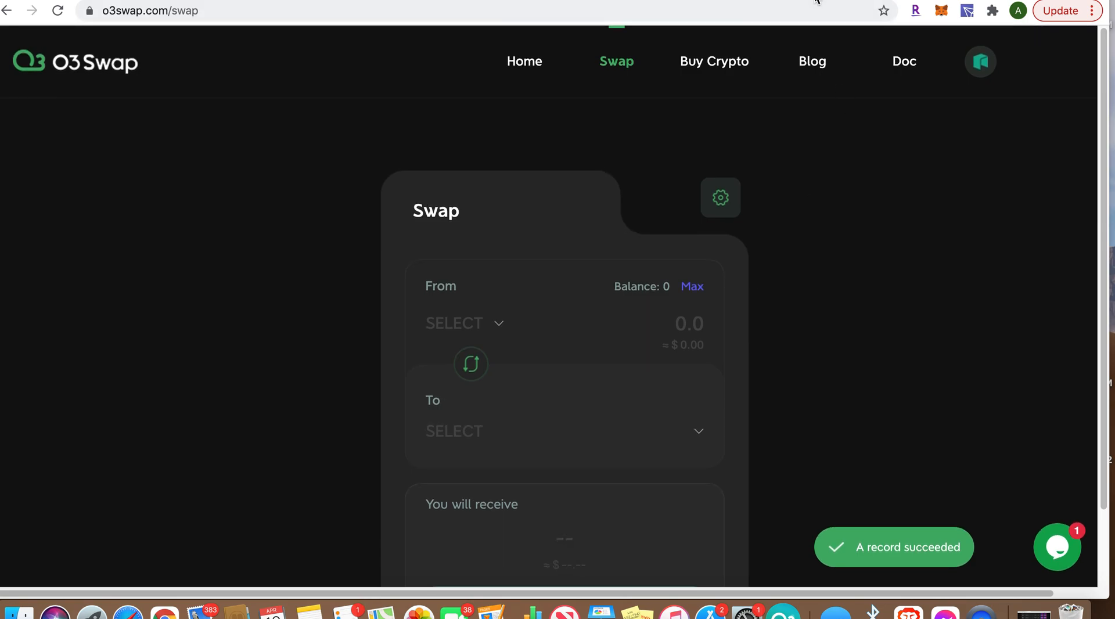
mouse_move(802, 418)
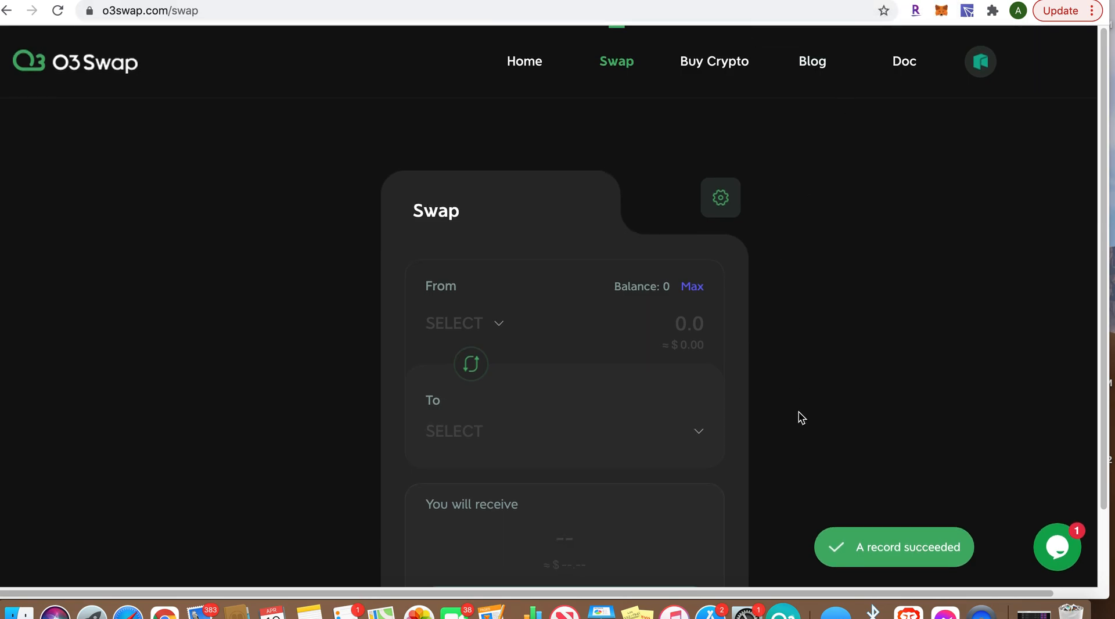
scroll(down, 3)
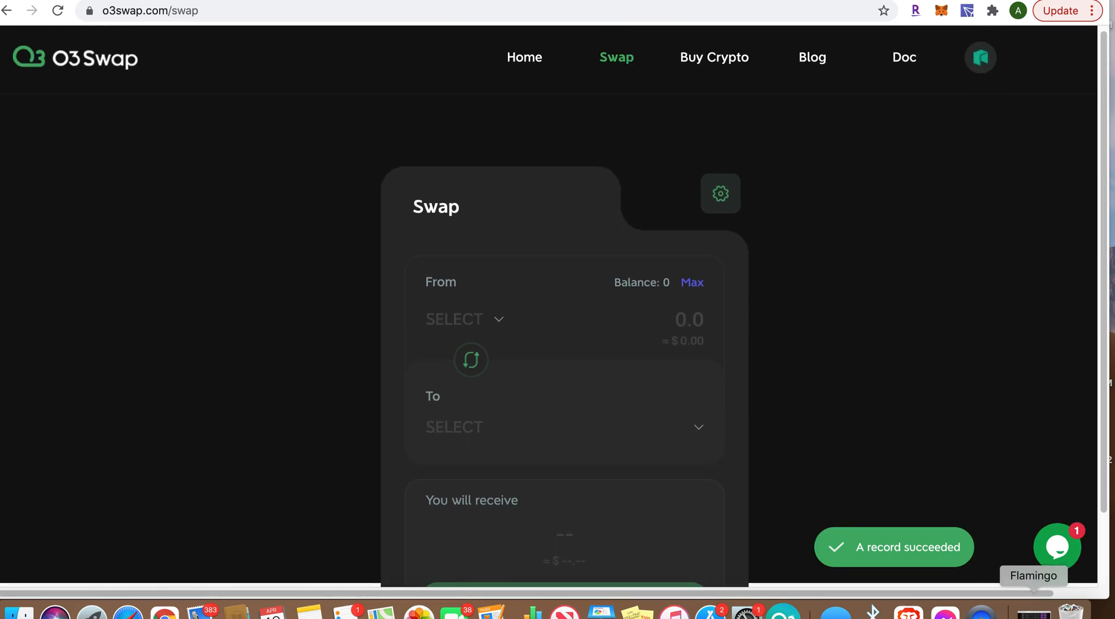
mouse_move(842, 120)
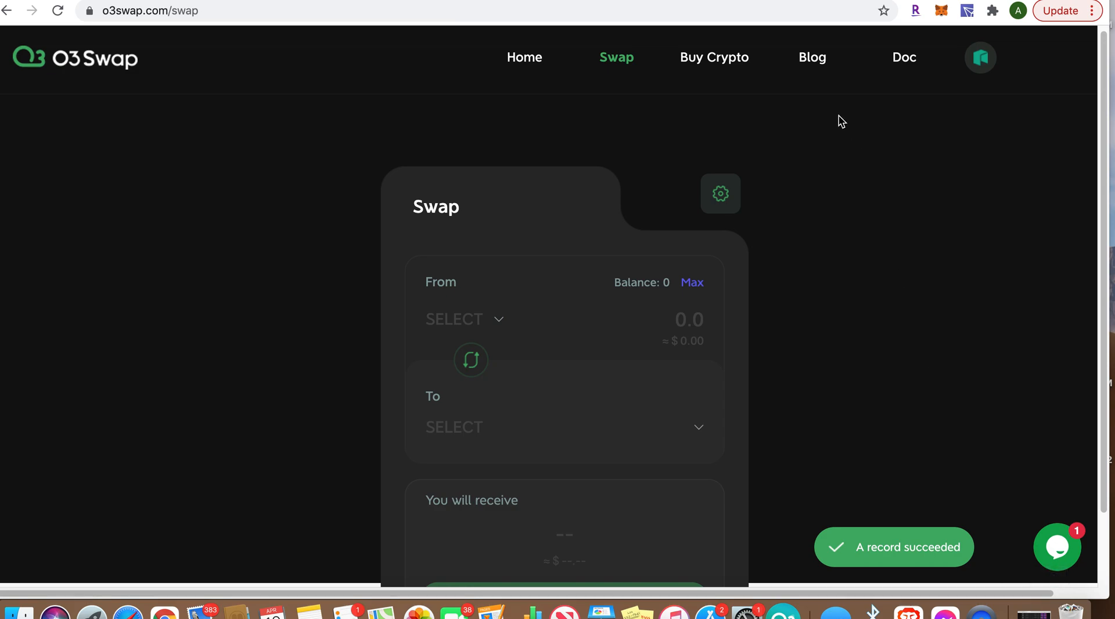